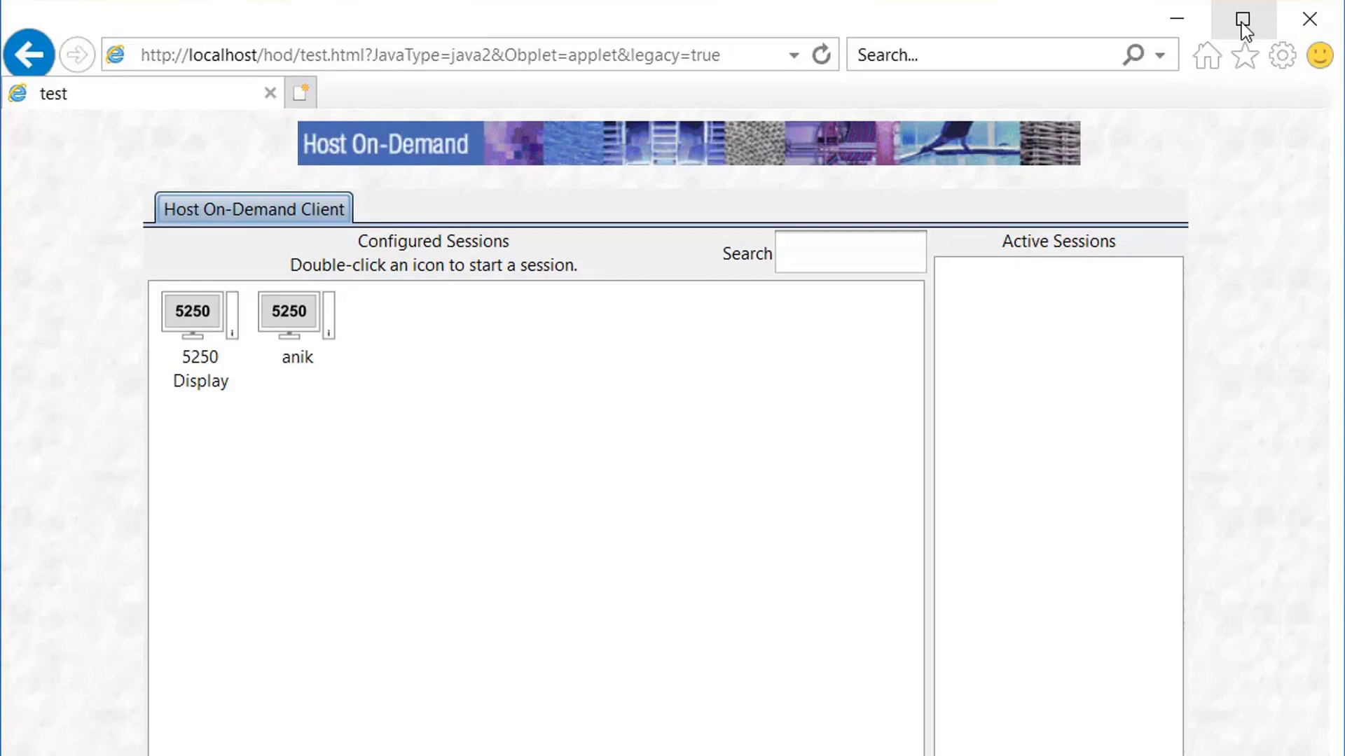
Step: Maximize the browser and launch the anik 5250 session full screen to its Sign On screen
click(1241, 18)
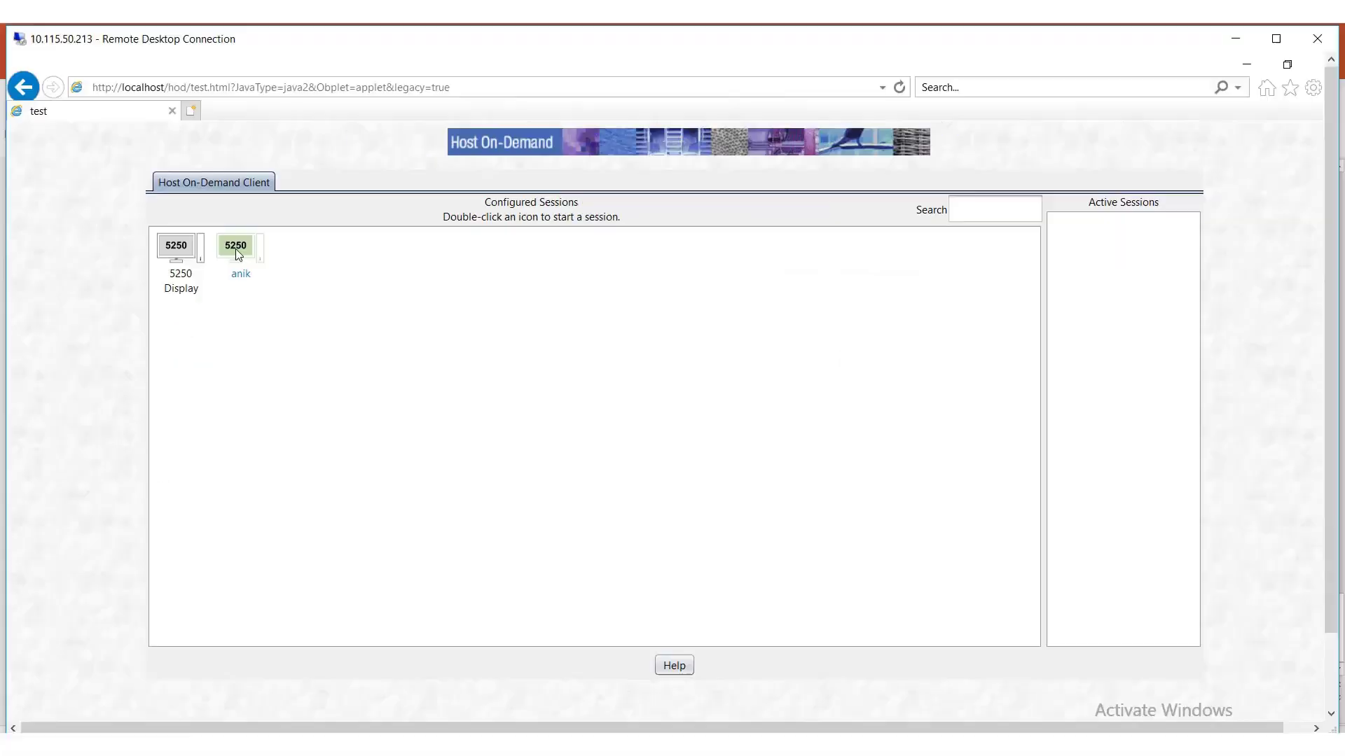
double_click(236, 245)
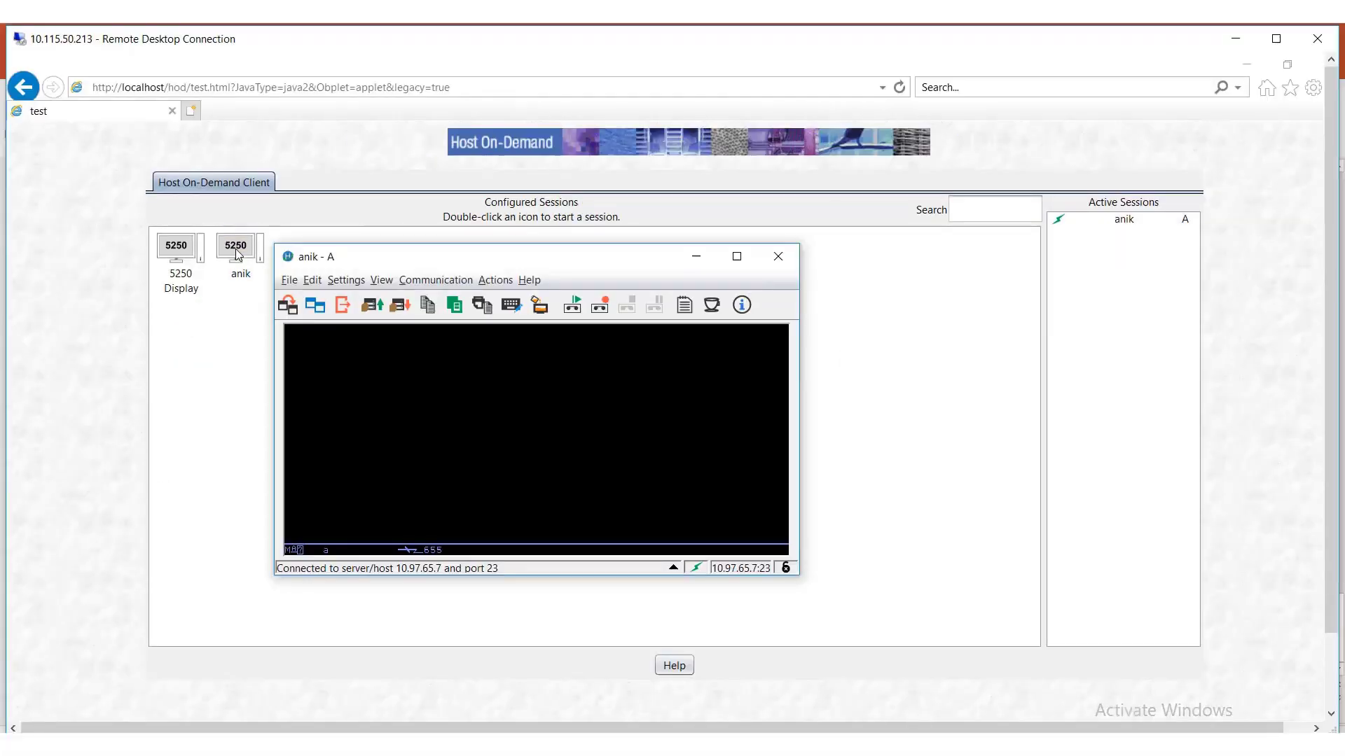
click(735, 256)
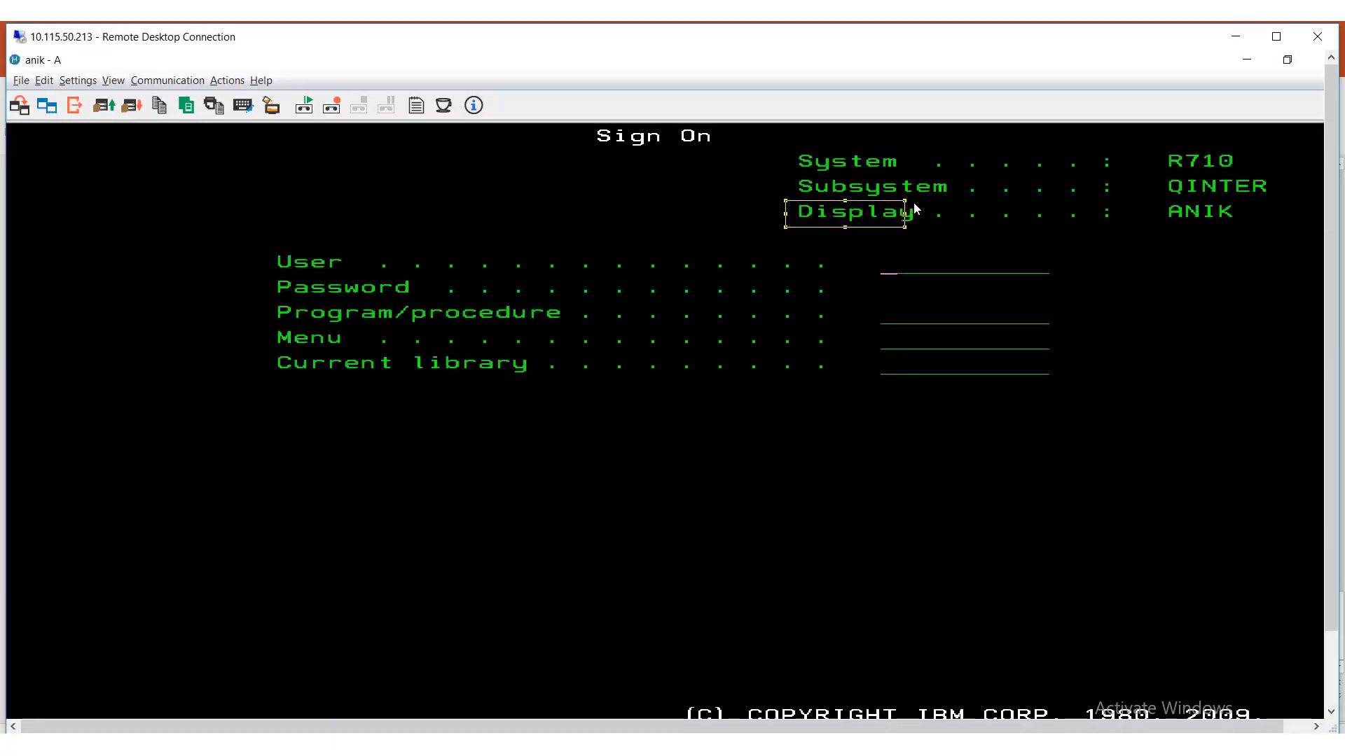
mouse_move(992, 268)
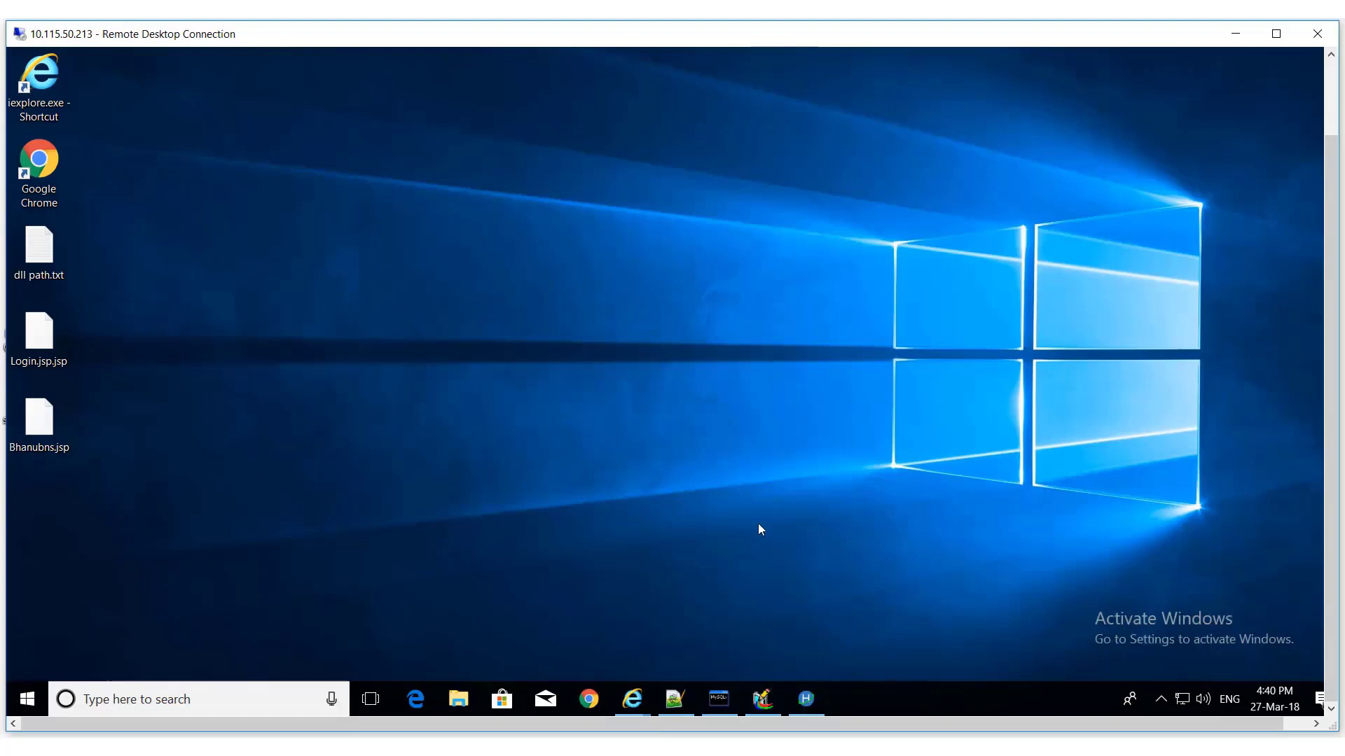
mouse_move(225, 360)
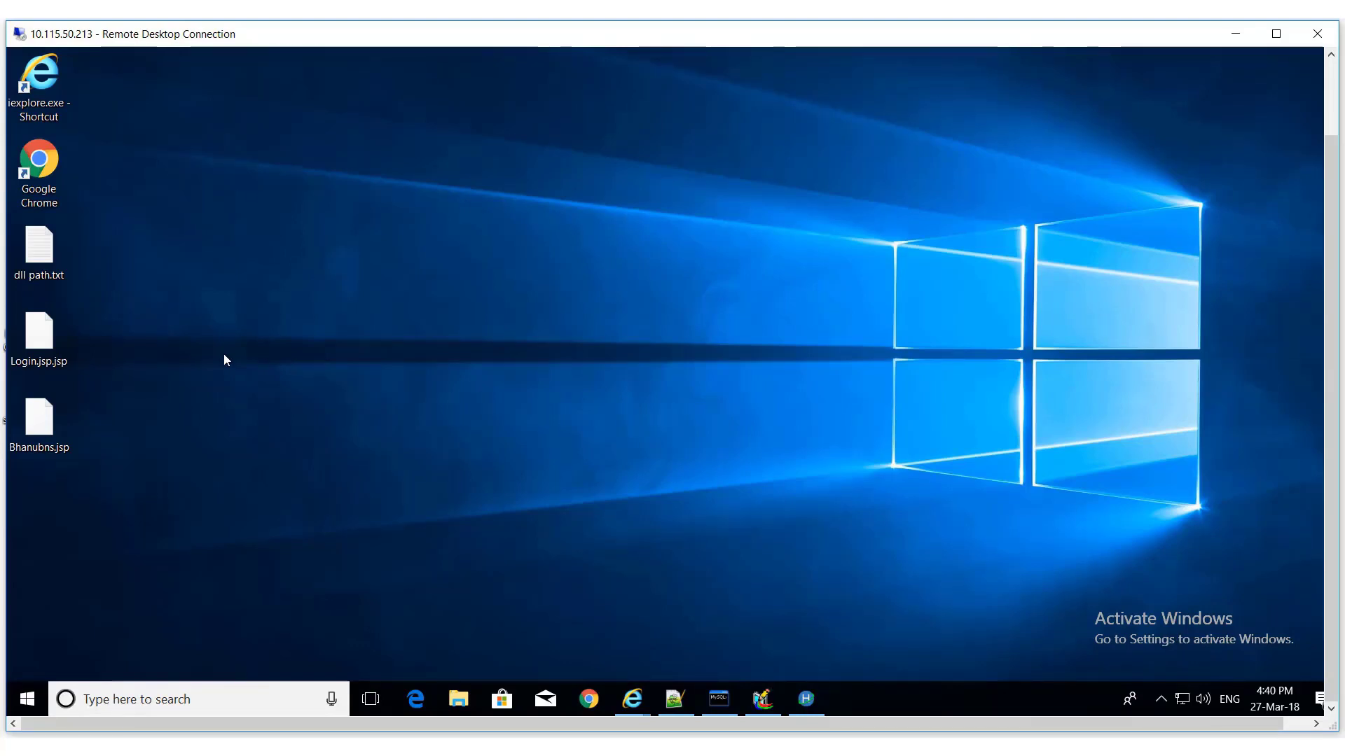
click(38, 332)
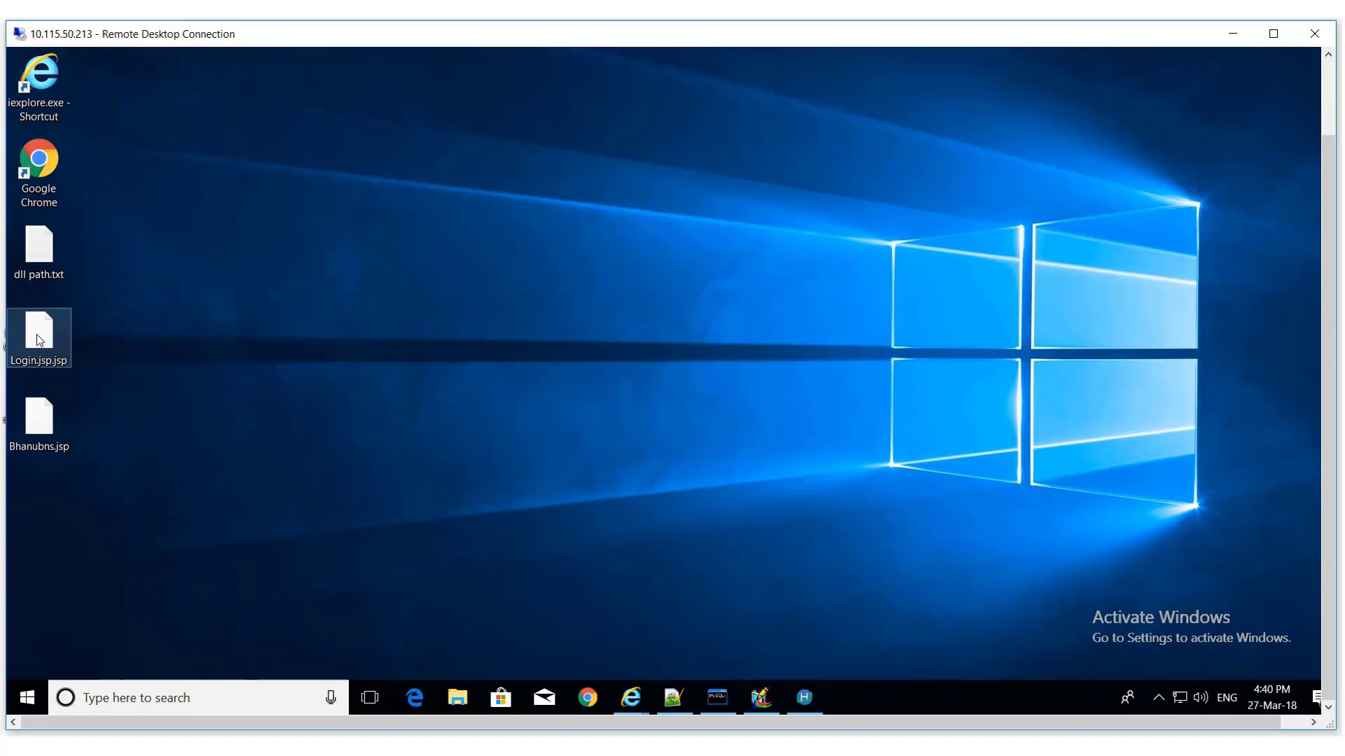
click(1274, 34)
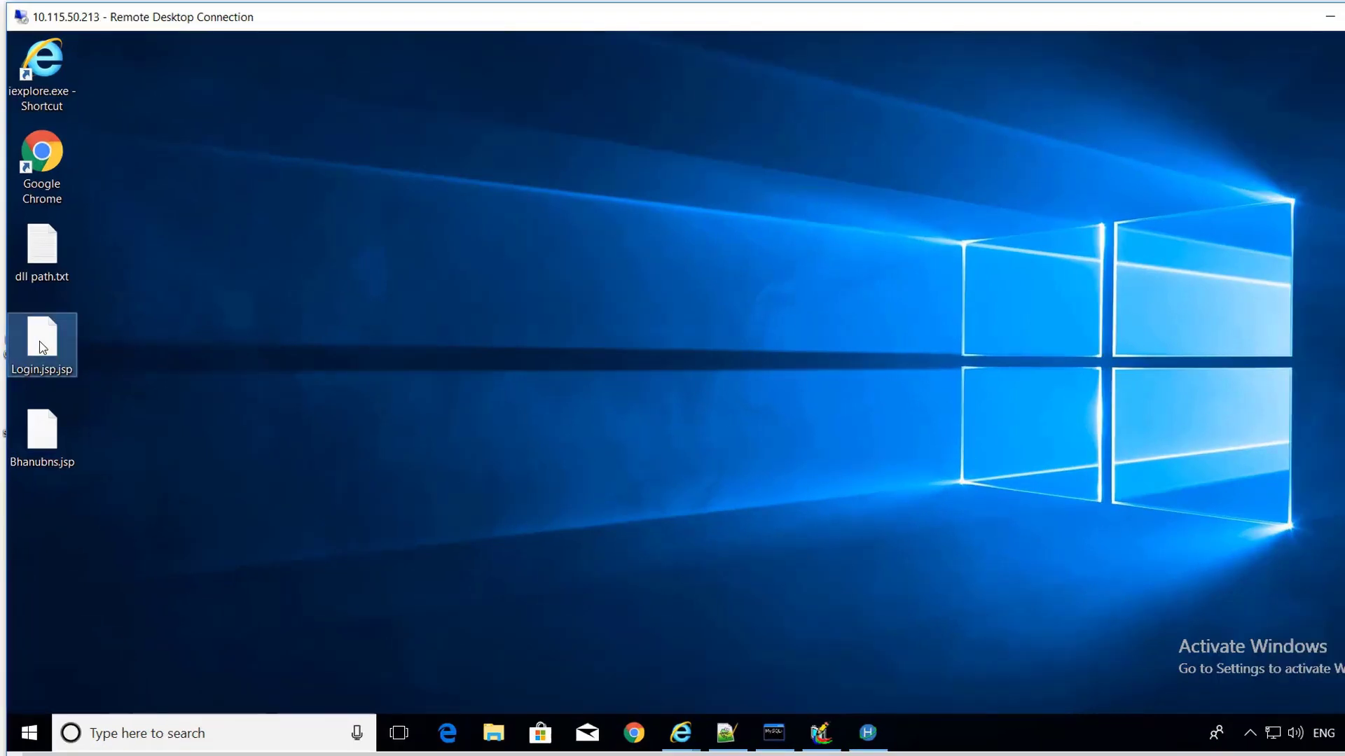
Step: Review Login.jsp, highlighting its bhanubns.jsp form action, then minimize it
double_click(42, 339)
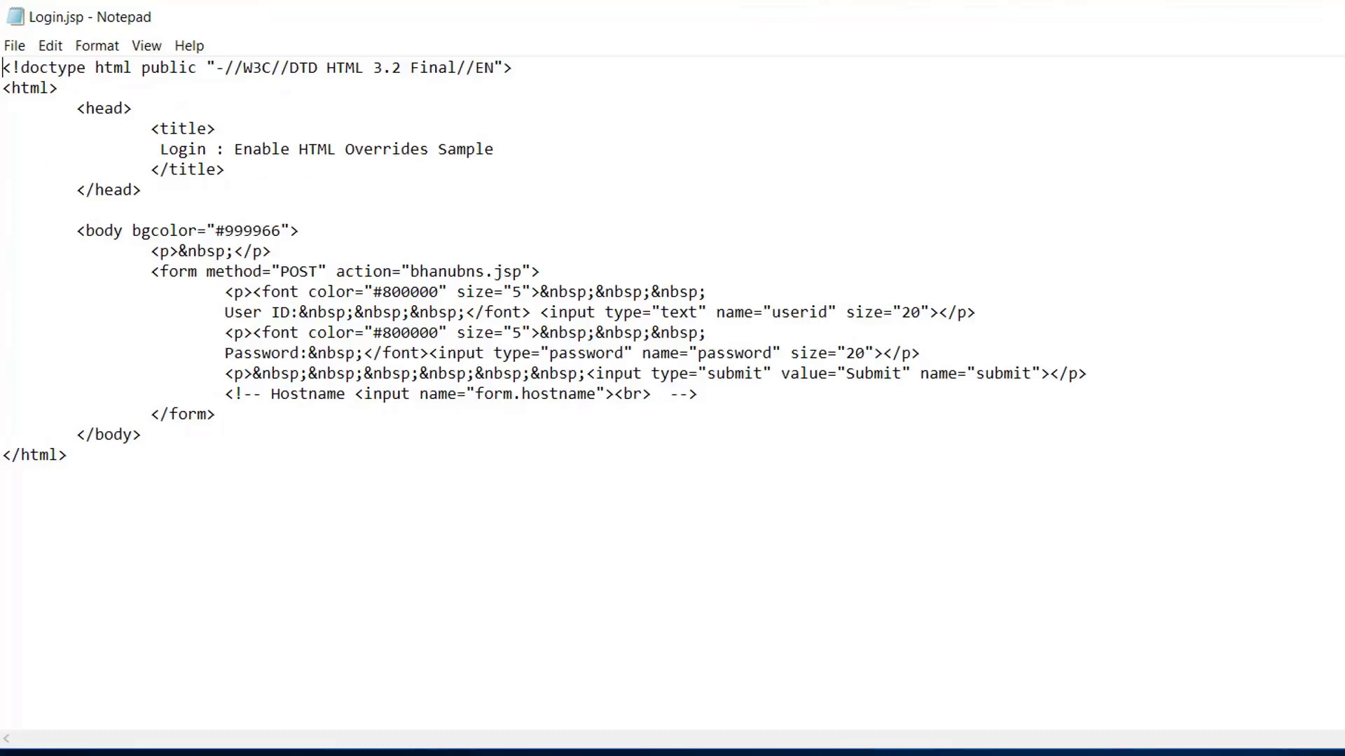
mouse_move(719, 384)
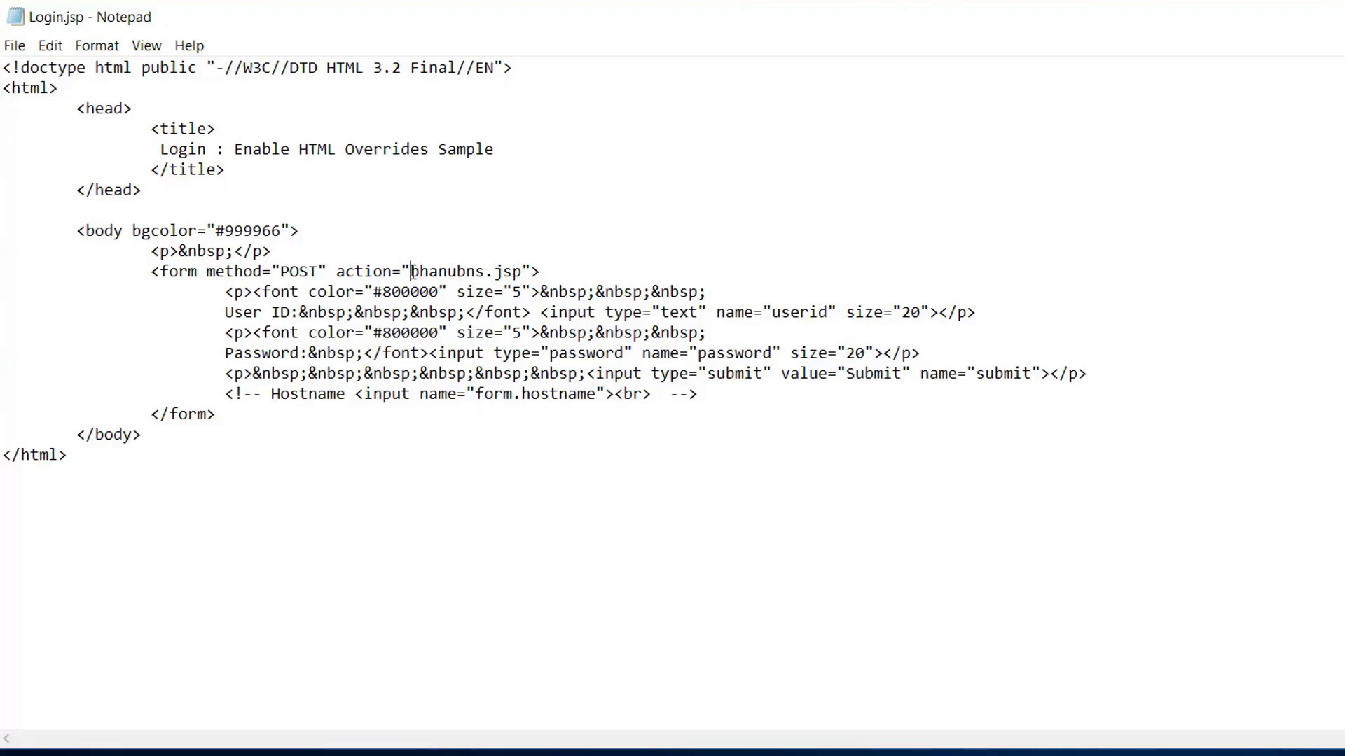
double_click(467, 271)
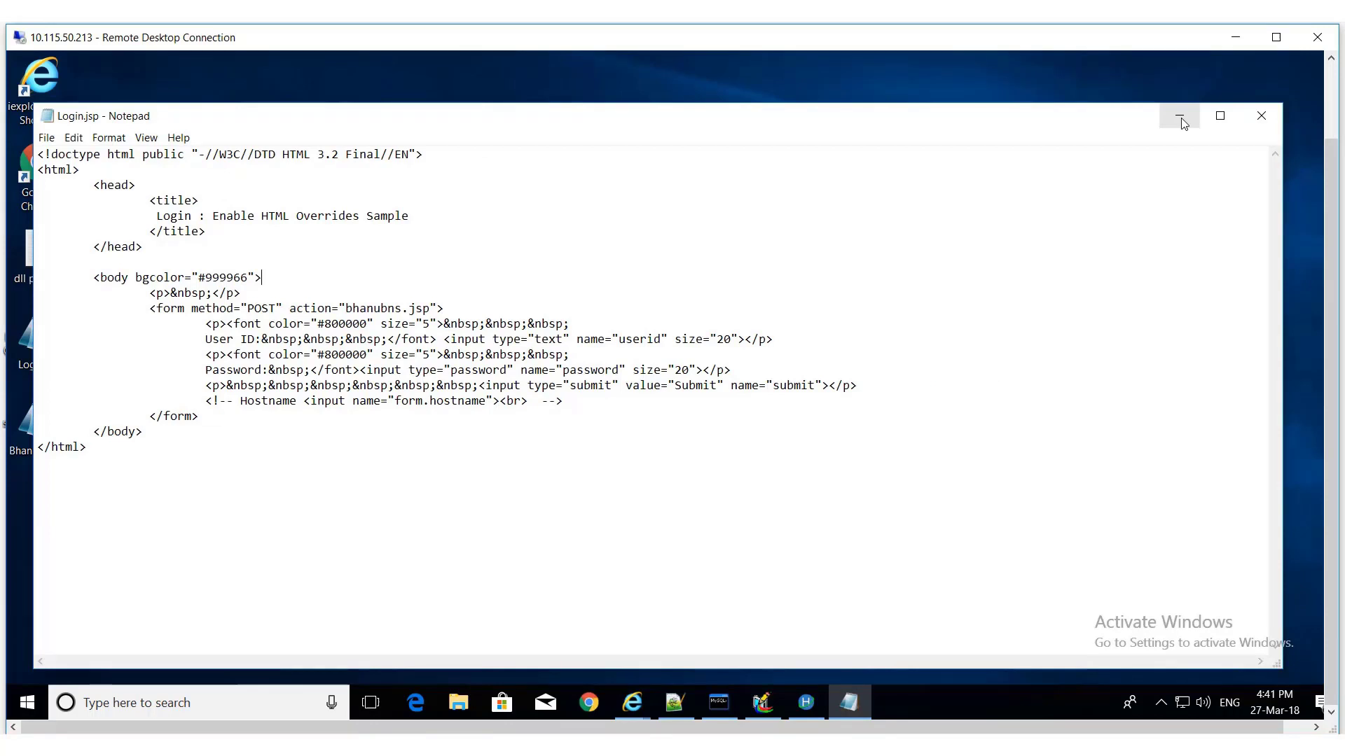
click(1178, 116)
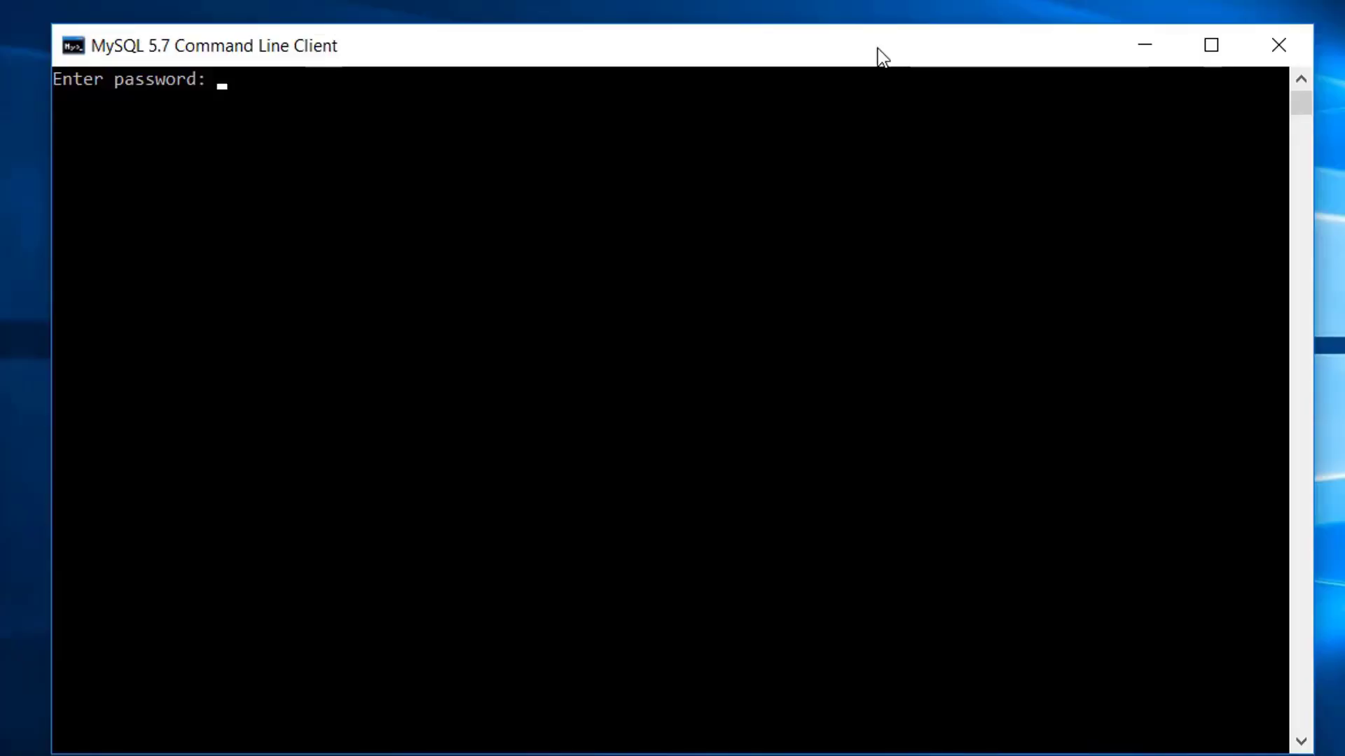
Step: Log into the MySQL 5.7 command line client with the password
text(***)
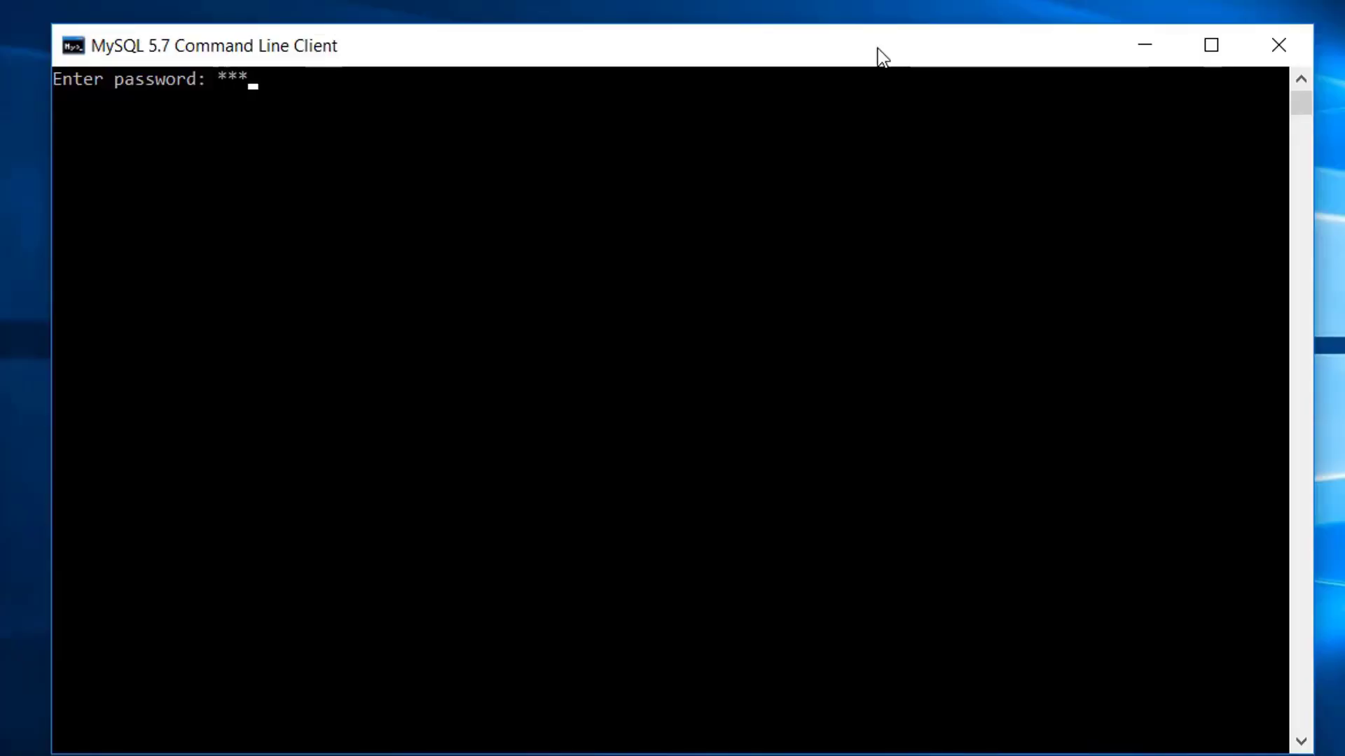
text(*****)
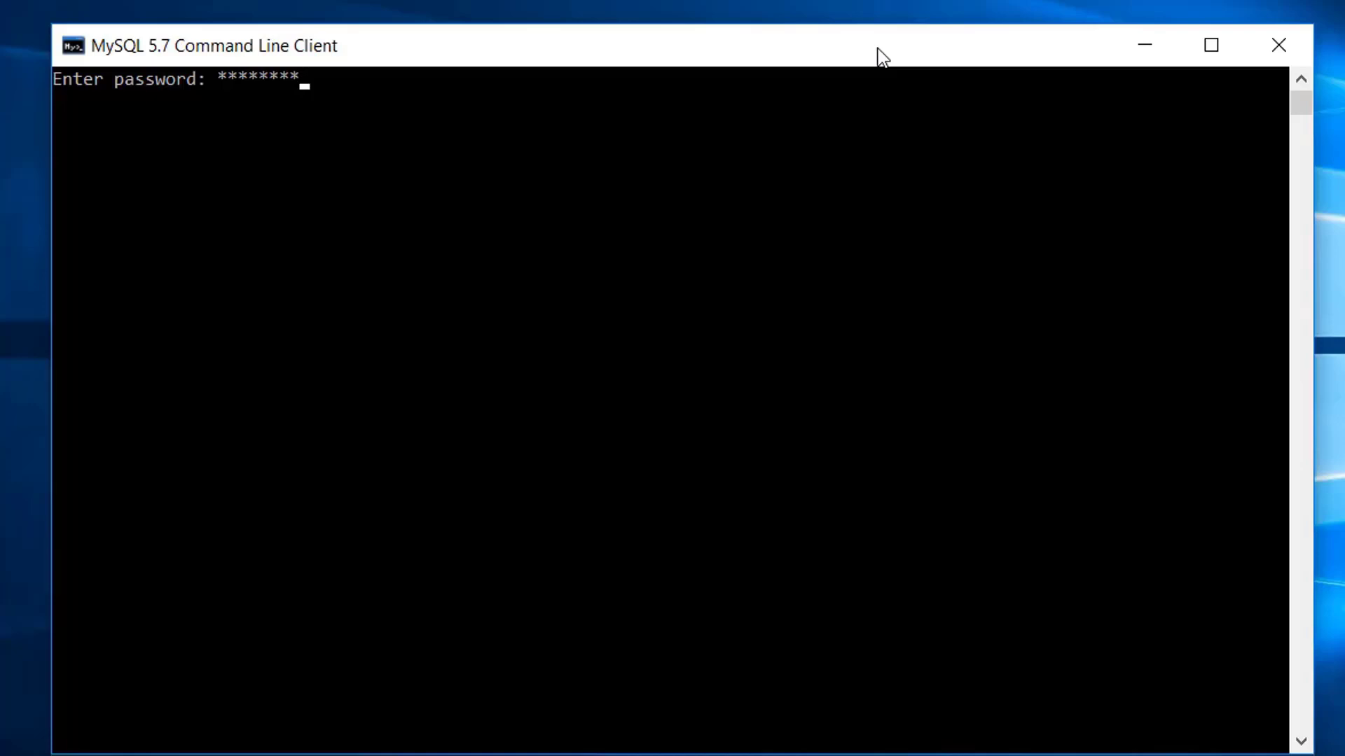
key(Return)
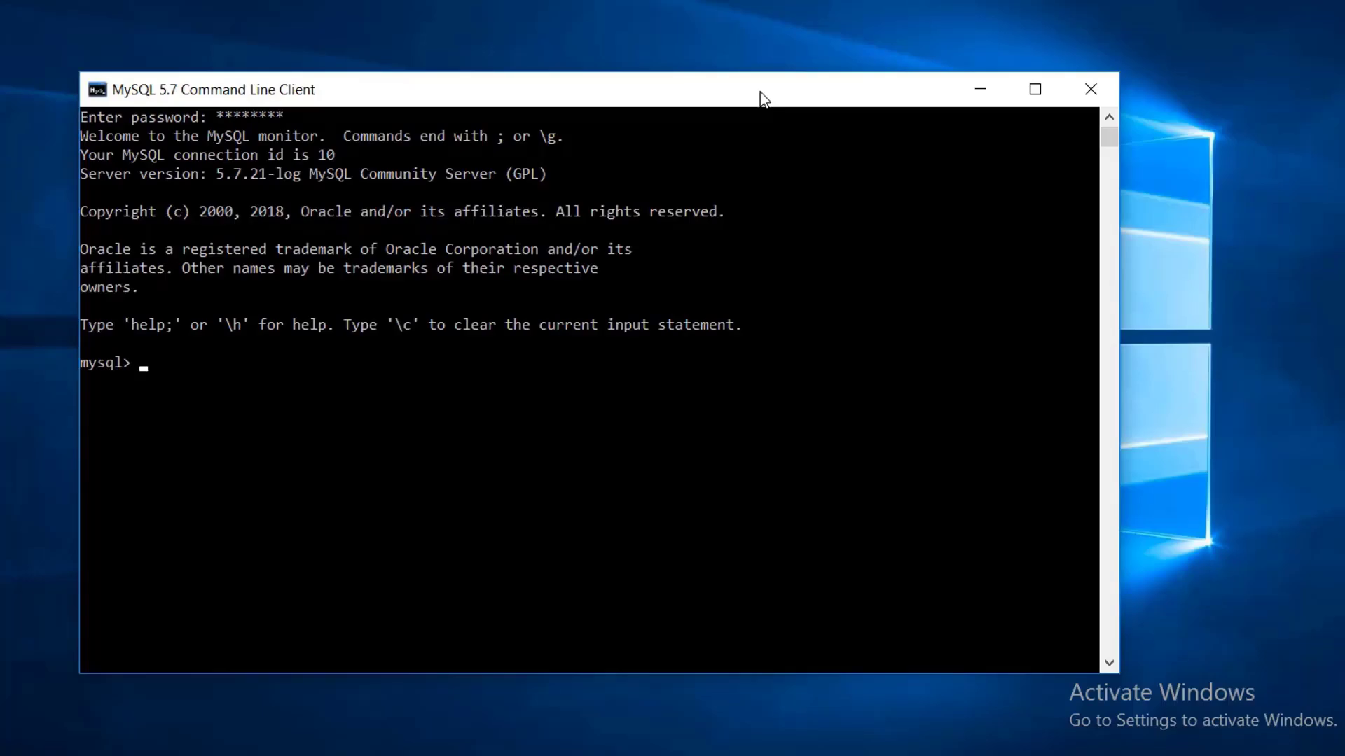
Step: List the server's databases with 'show databases'
text(sh)
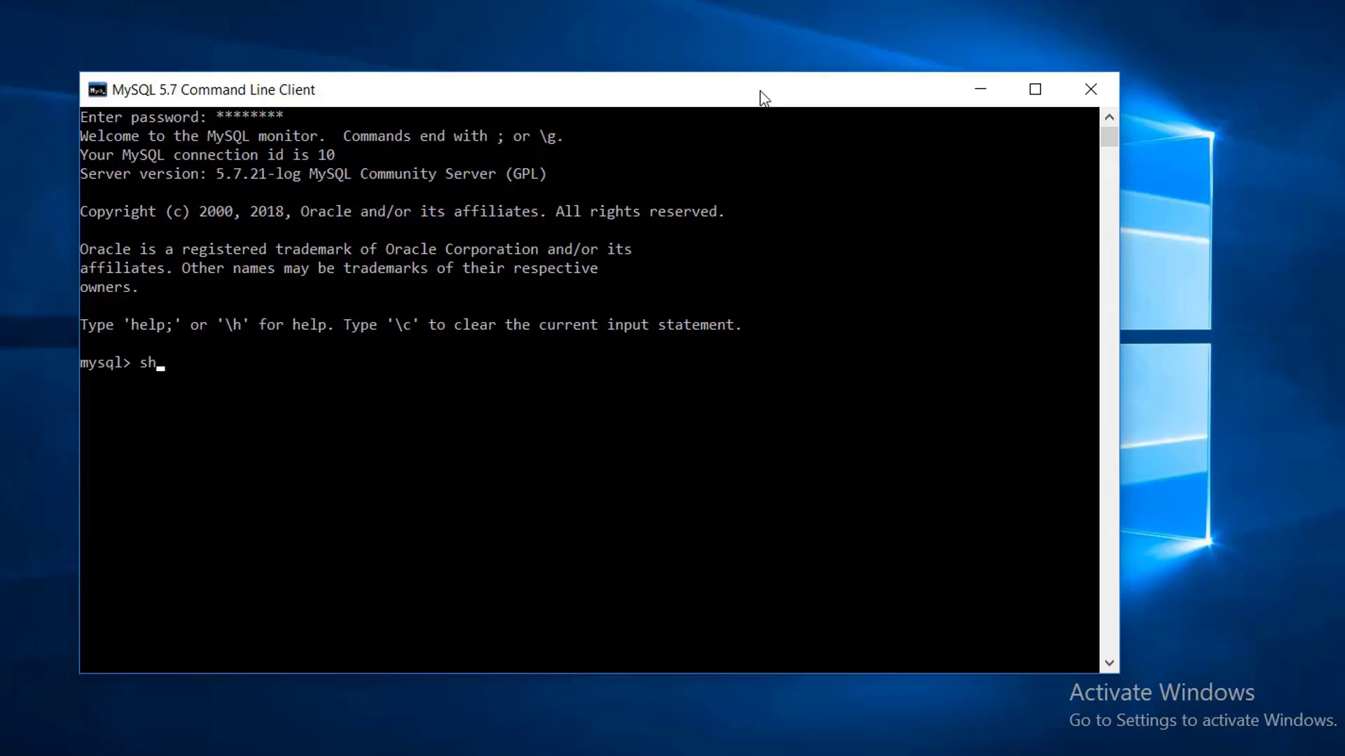
text(ow databa)
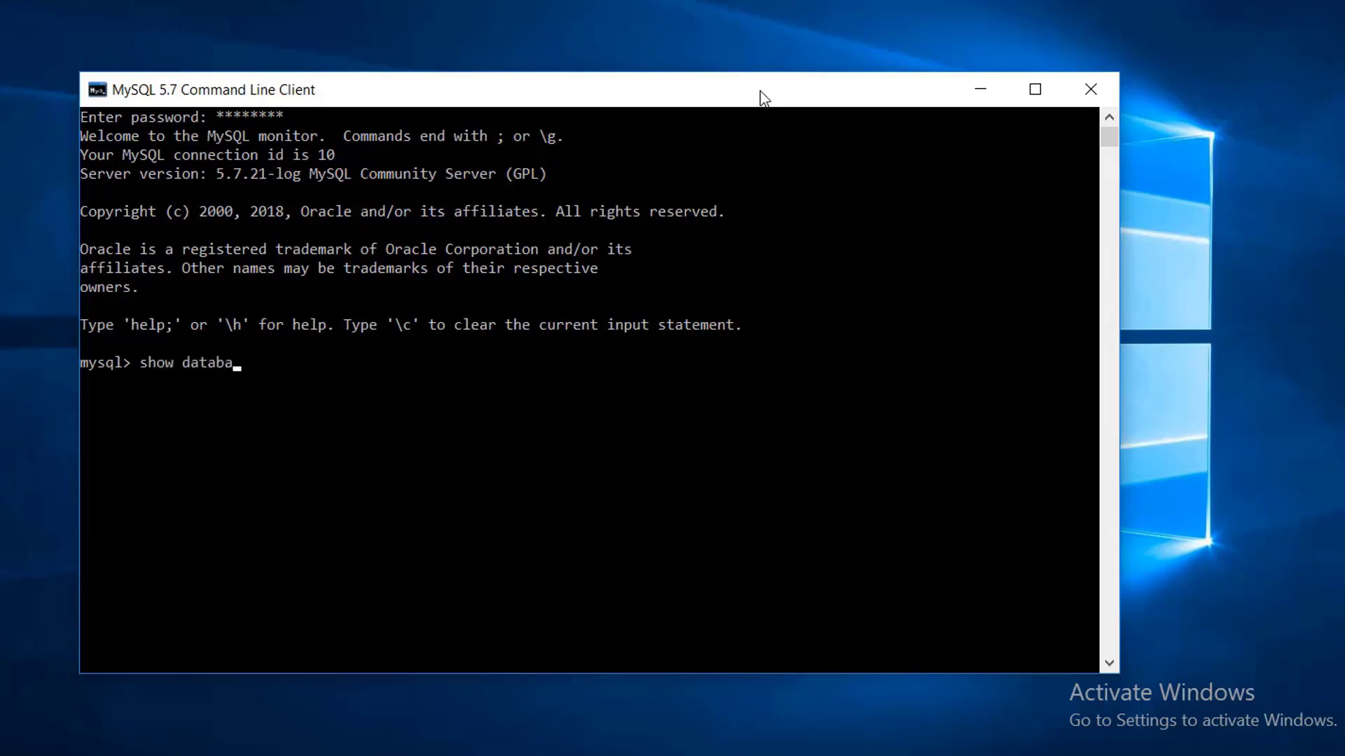
text(se)
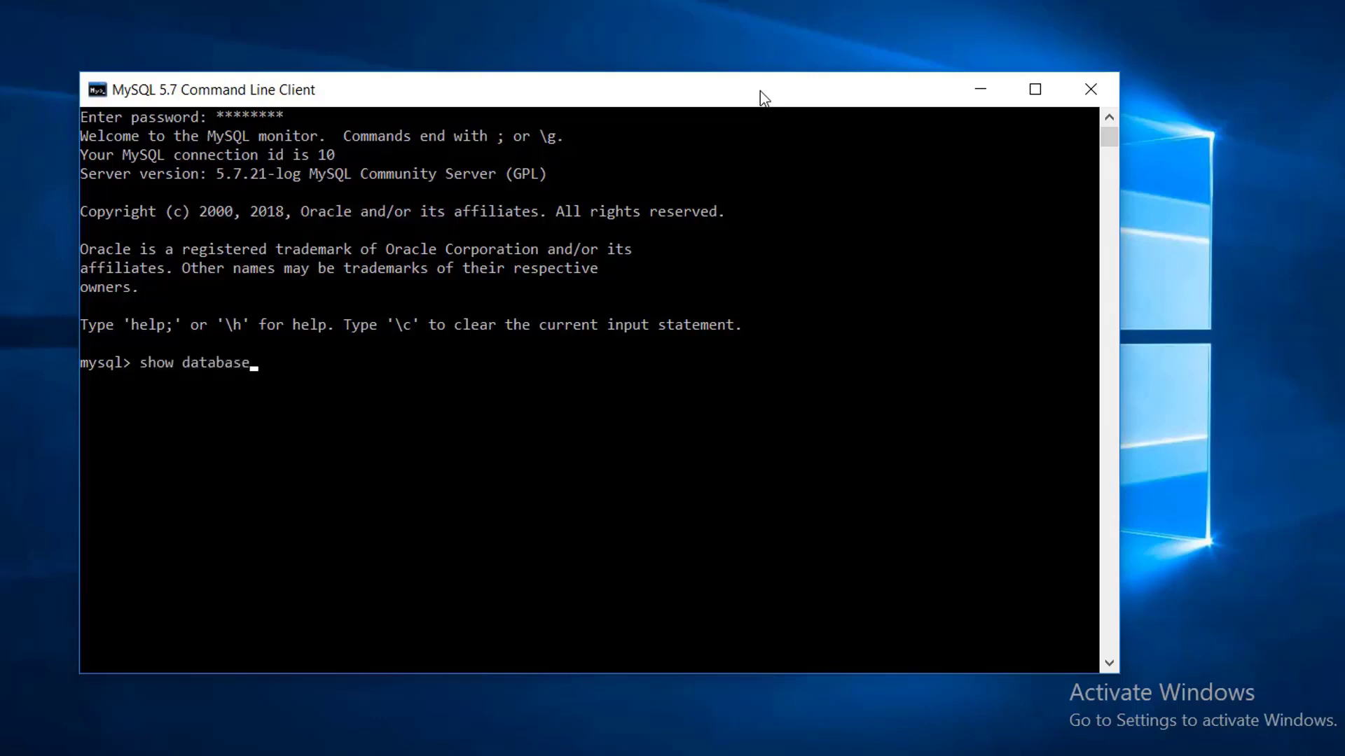
key(Return)
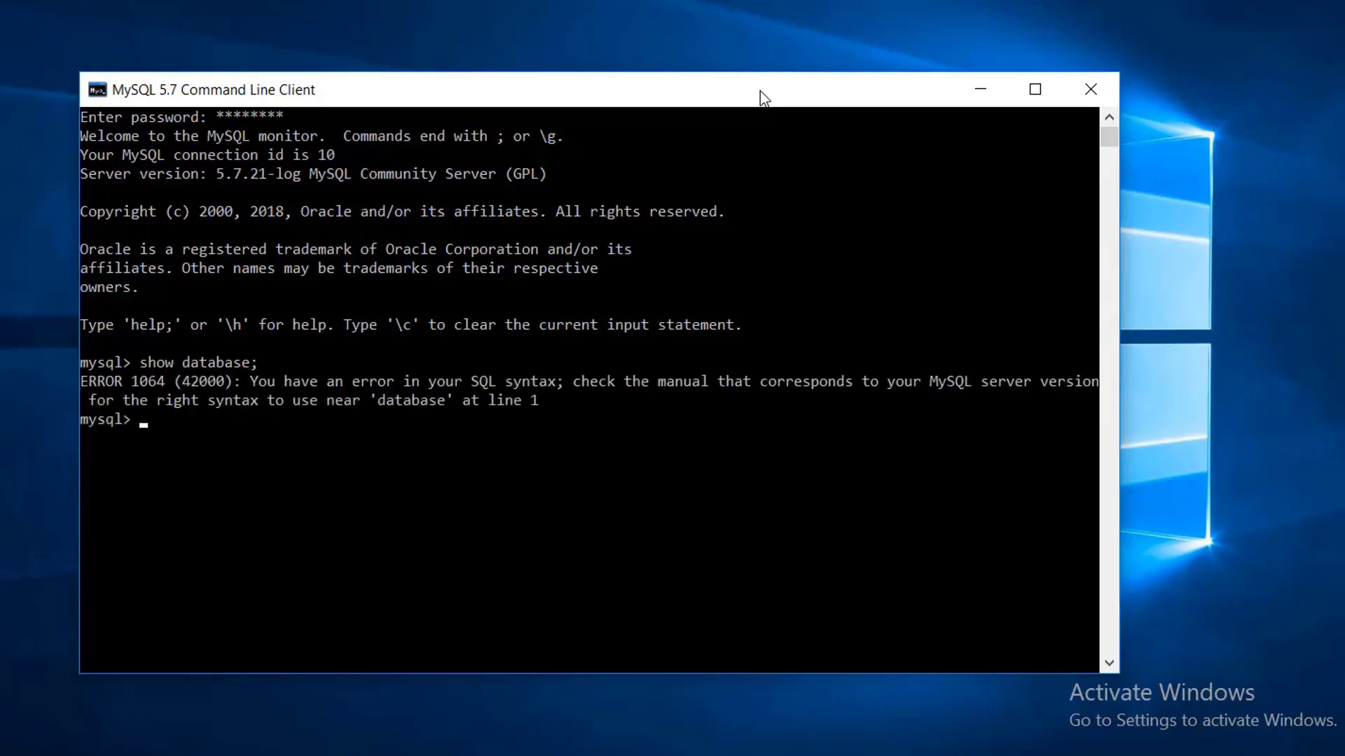
text(show data)
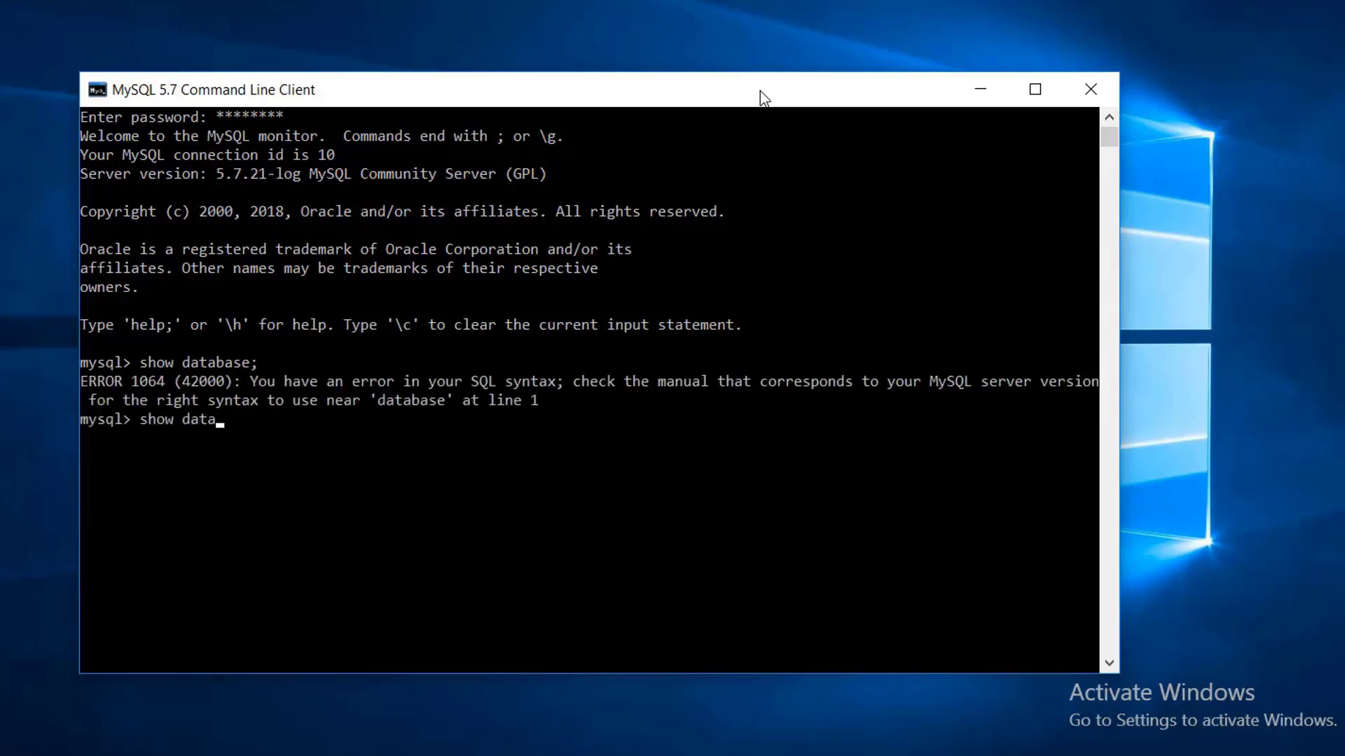
text(bases;)
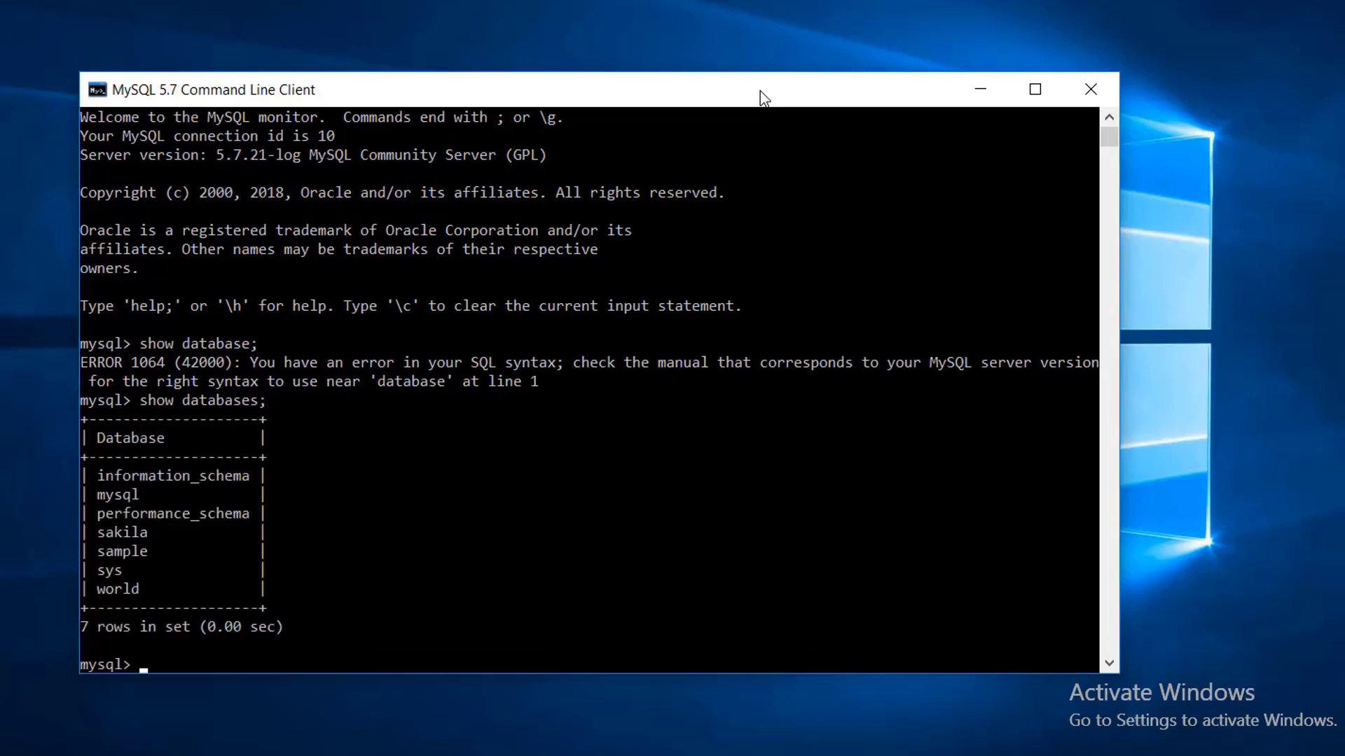
mouse_move(140, 572)
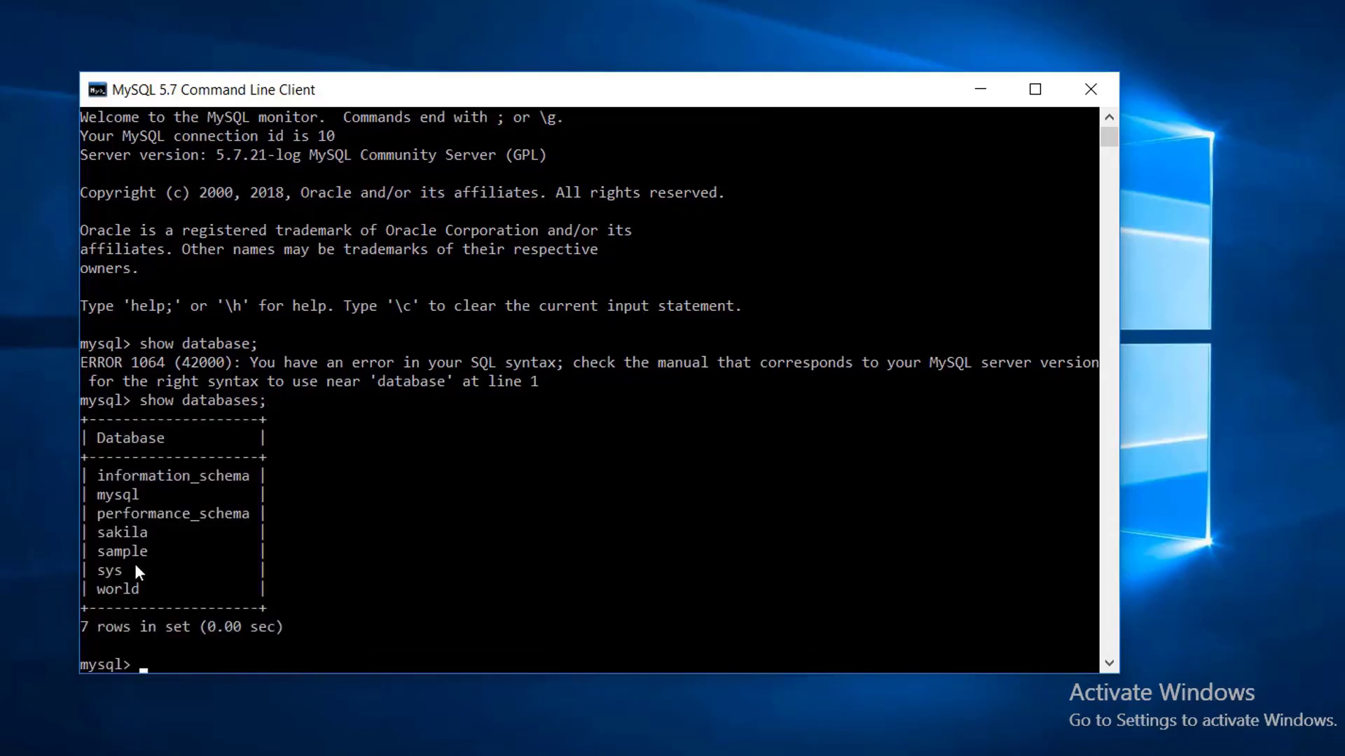
mouse_move(170, 556)
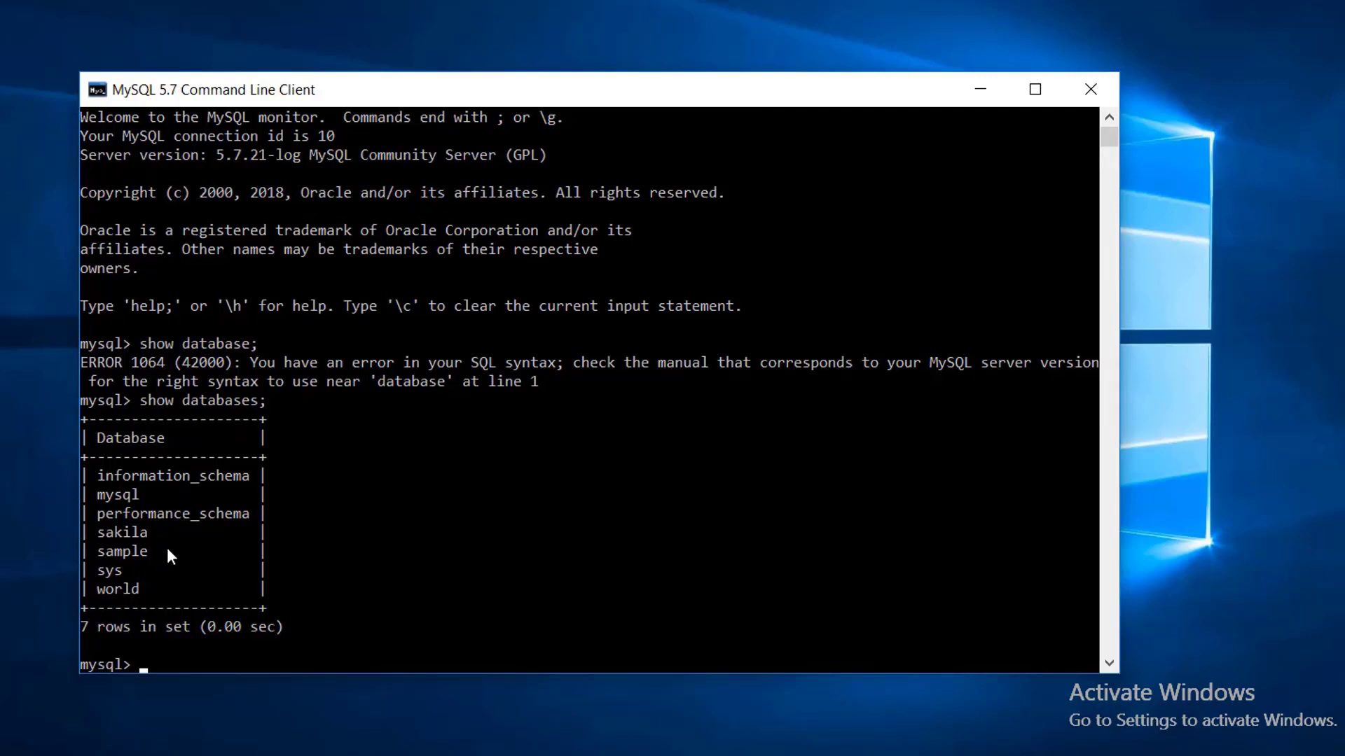
Step: Make 'sample' the current database with 'use sample'
text(use)
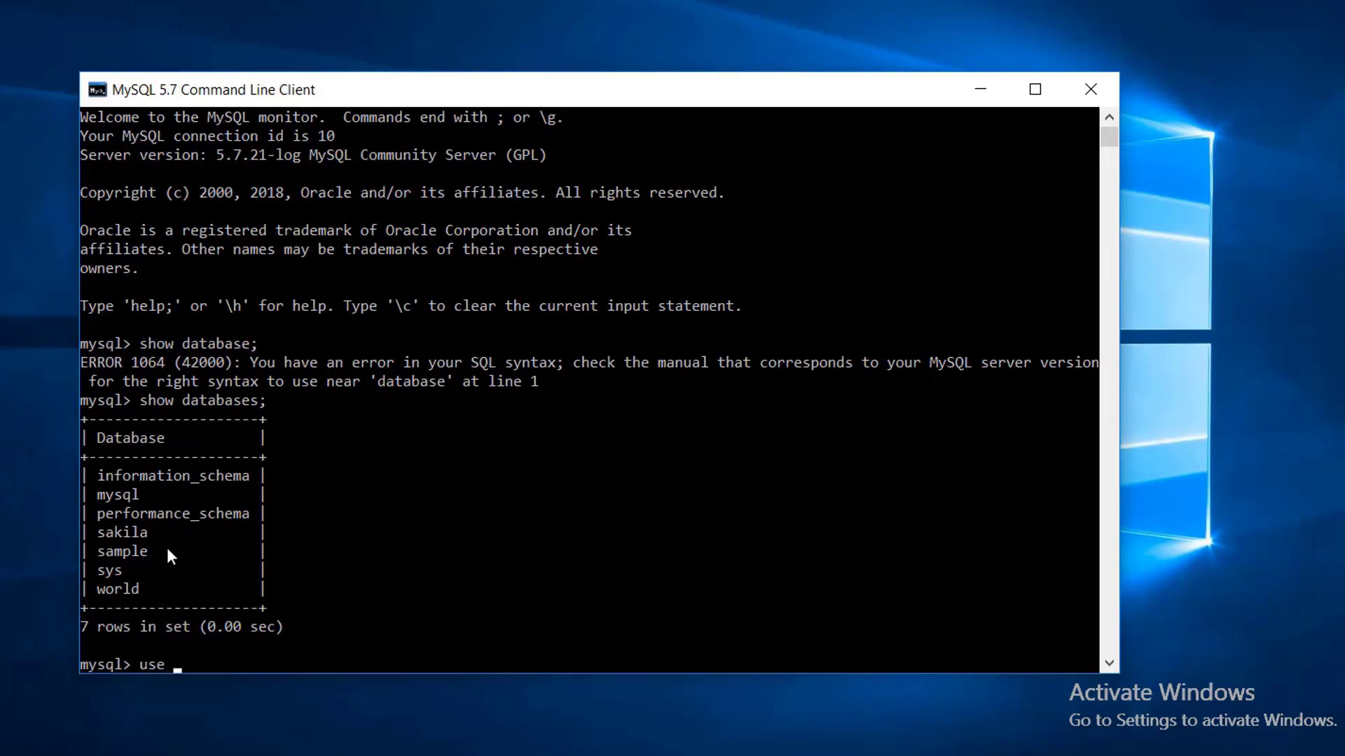
text(sample)
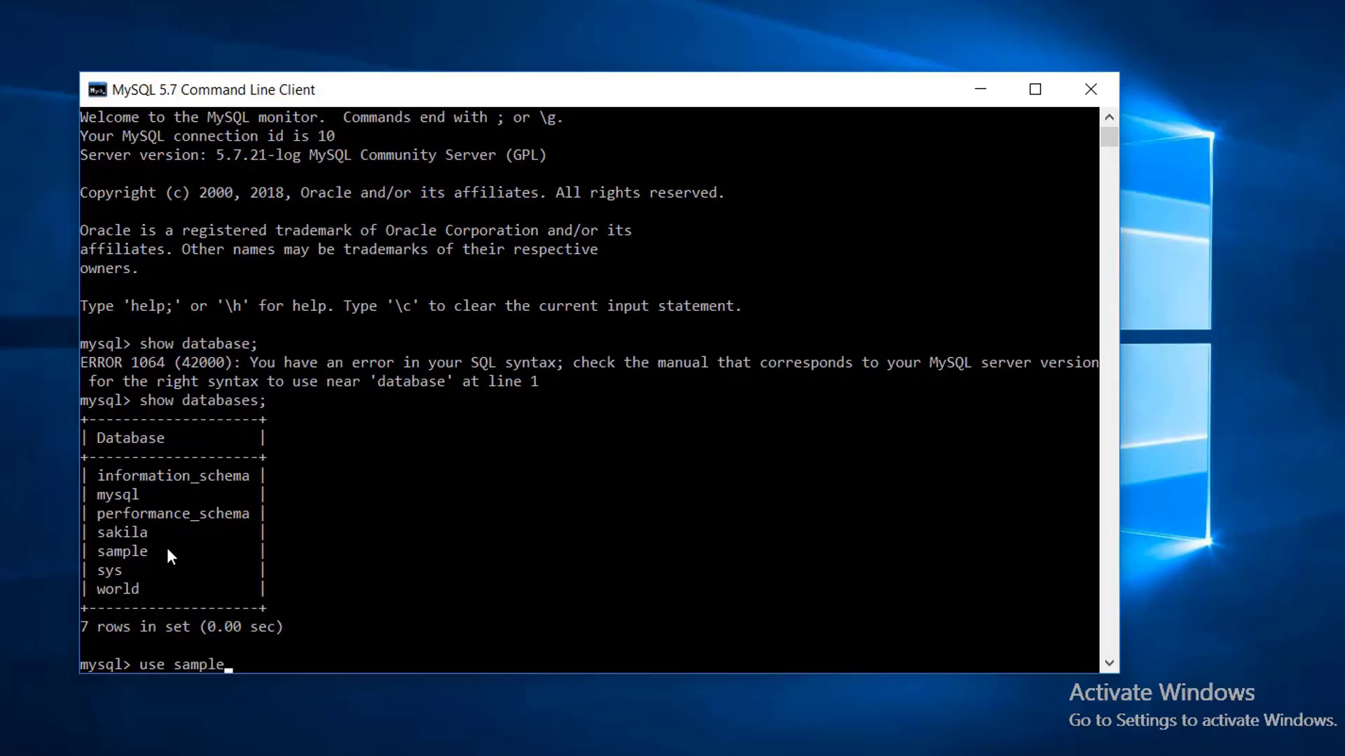
key(Return)
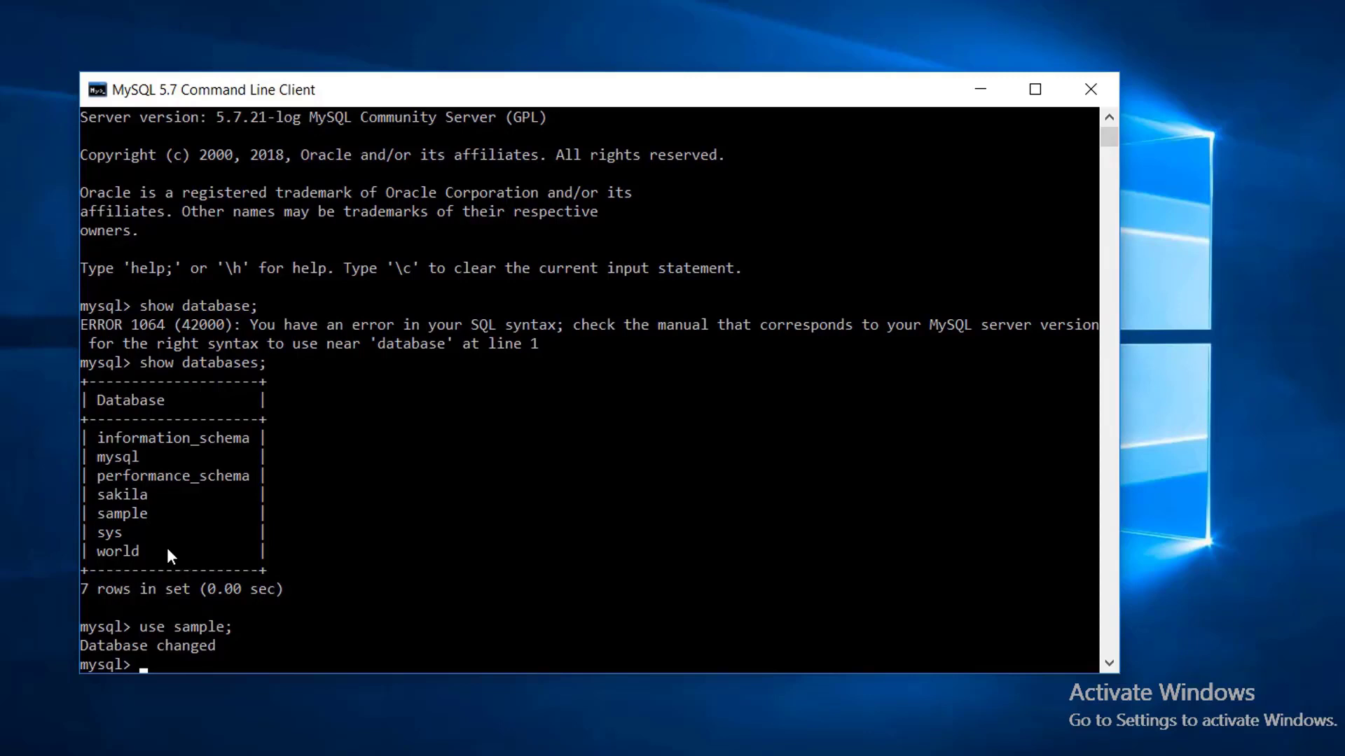
mouse_move(540, 527)
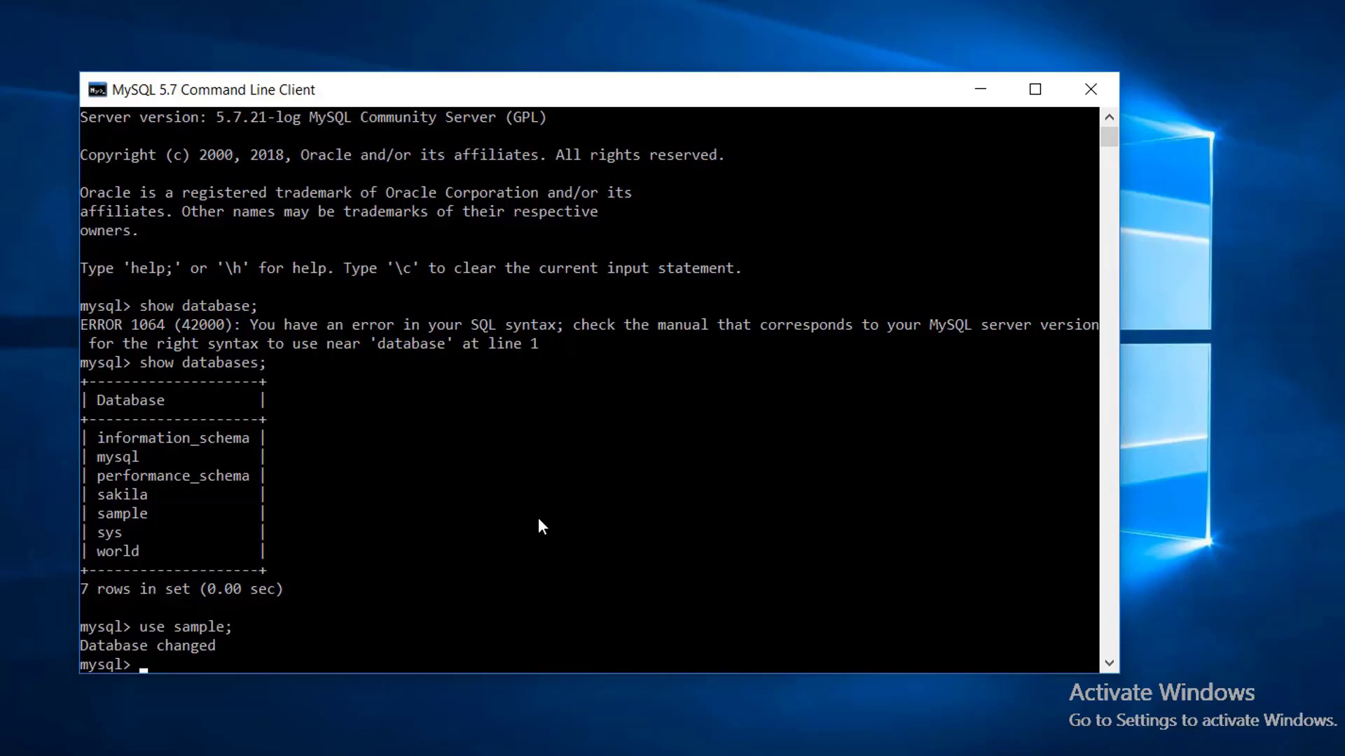
Step: Query all rows of the master table, showing Userone with workstationID Usrone
text(select *)
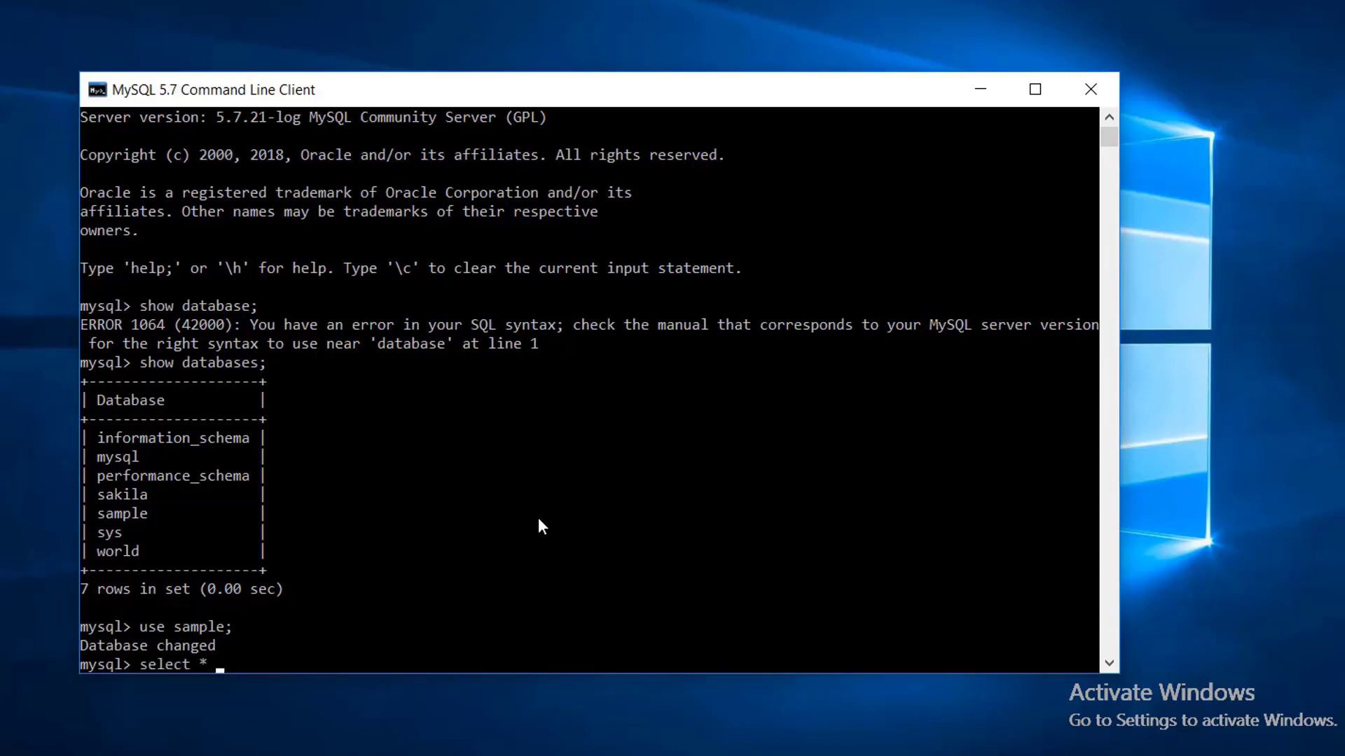
text(from)
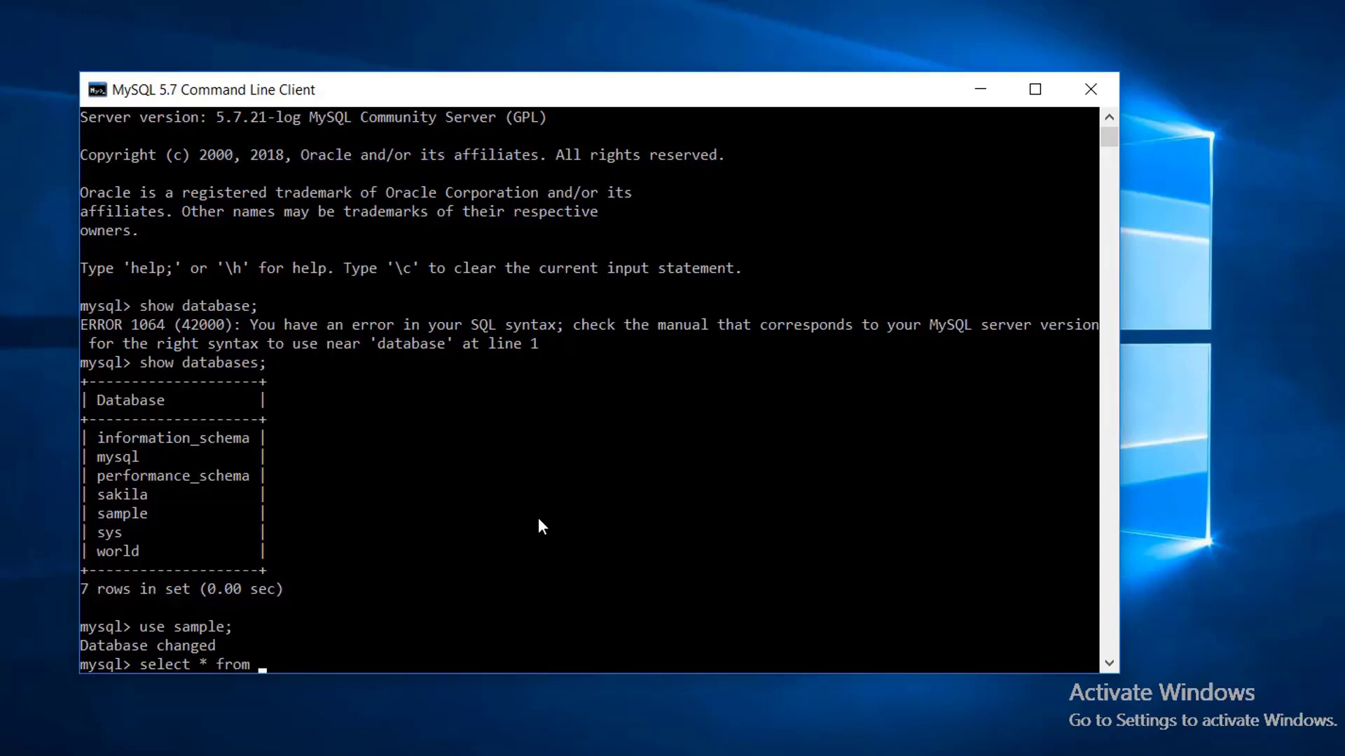
text(master;)
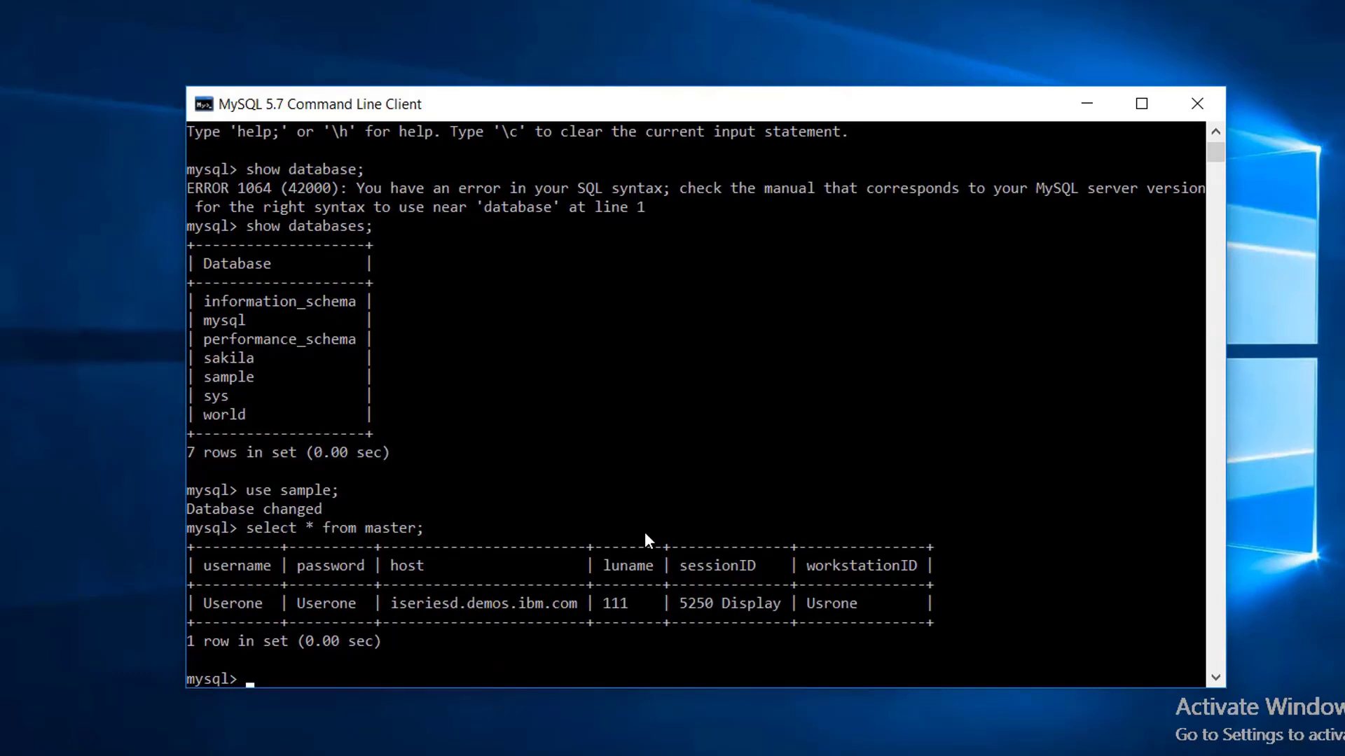
mouse_move(856, 631)
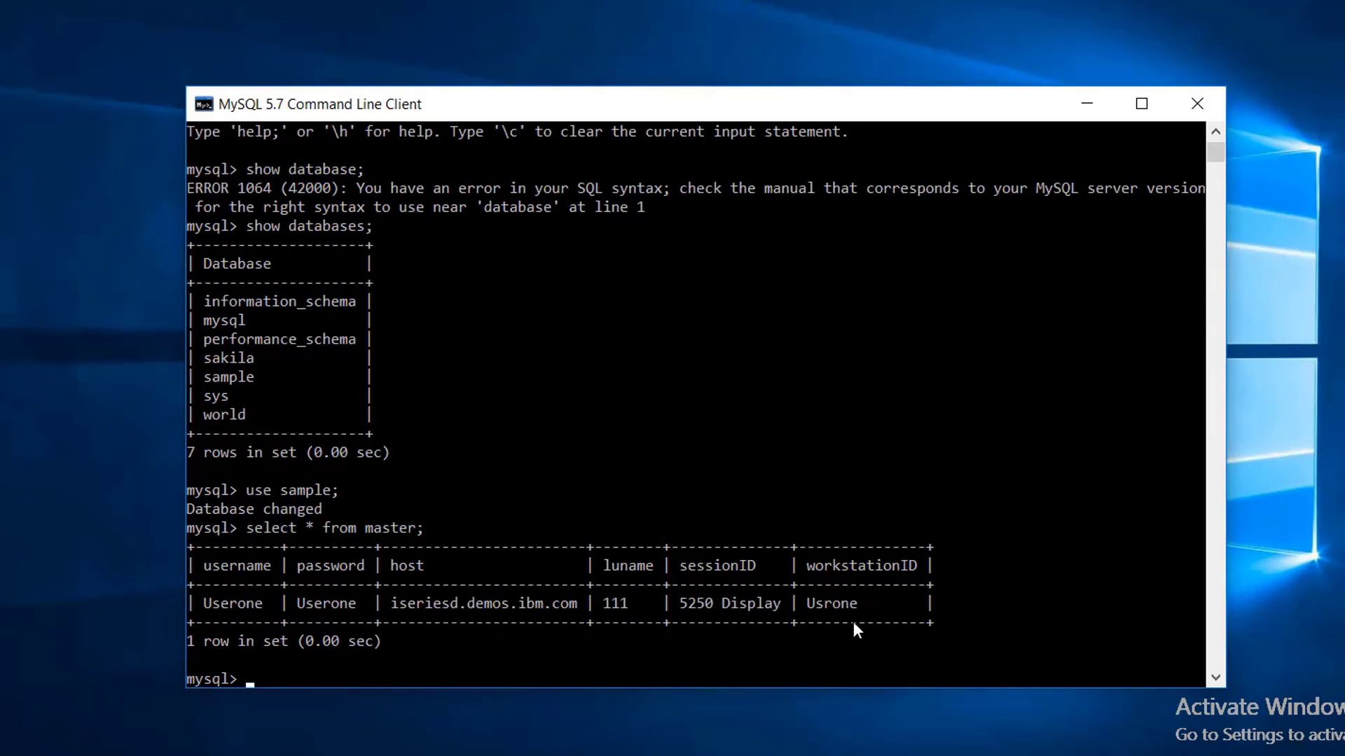
mouse_move(839, 621)
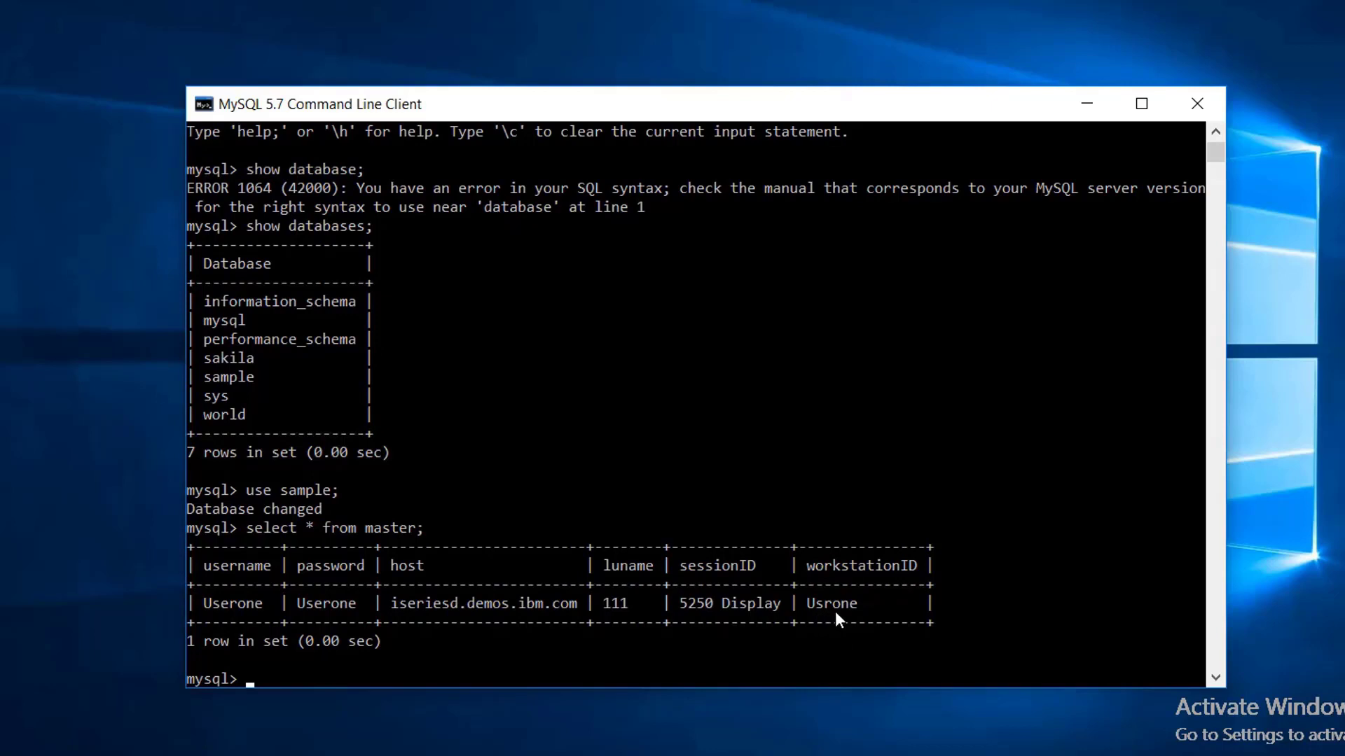
mouse_move(896, 457)
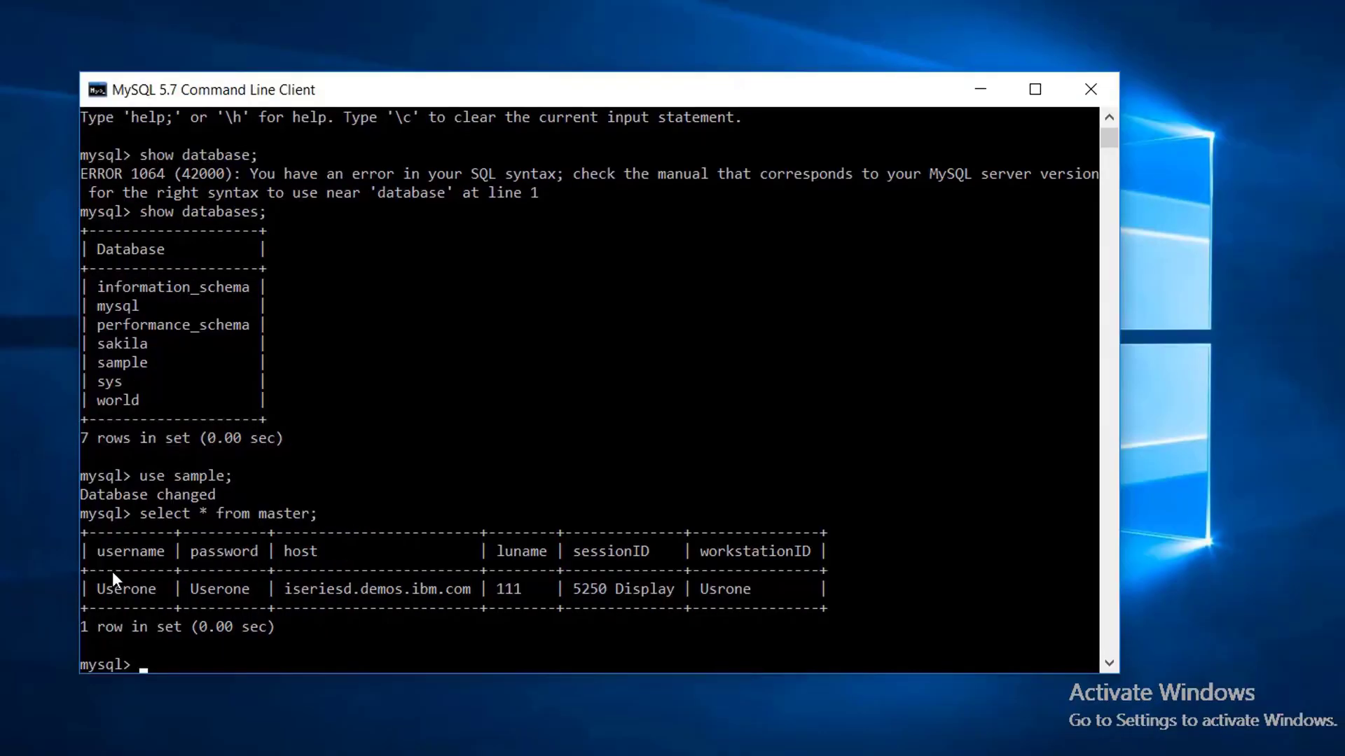
mouse_move(189, 580)
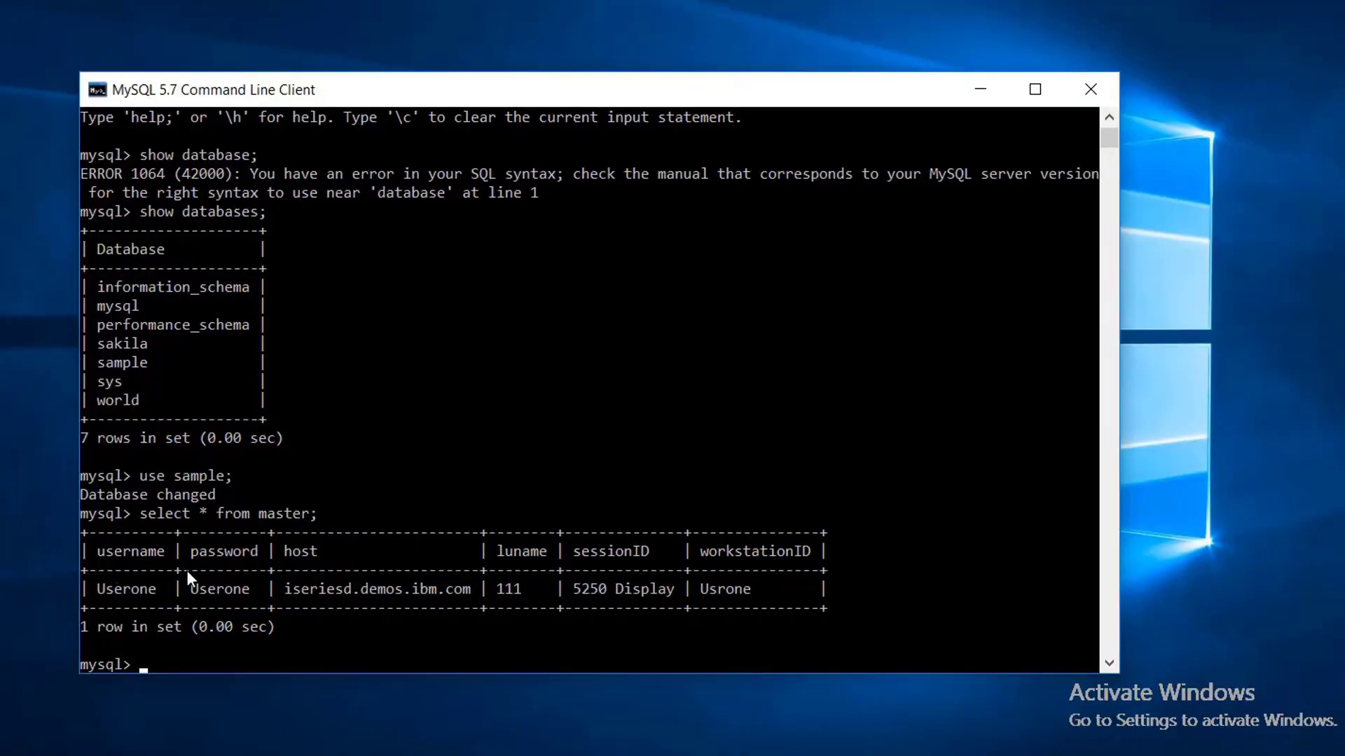
mouse_move(171, 594)
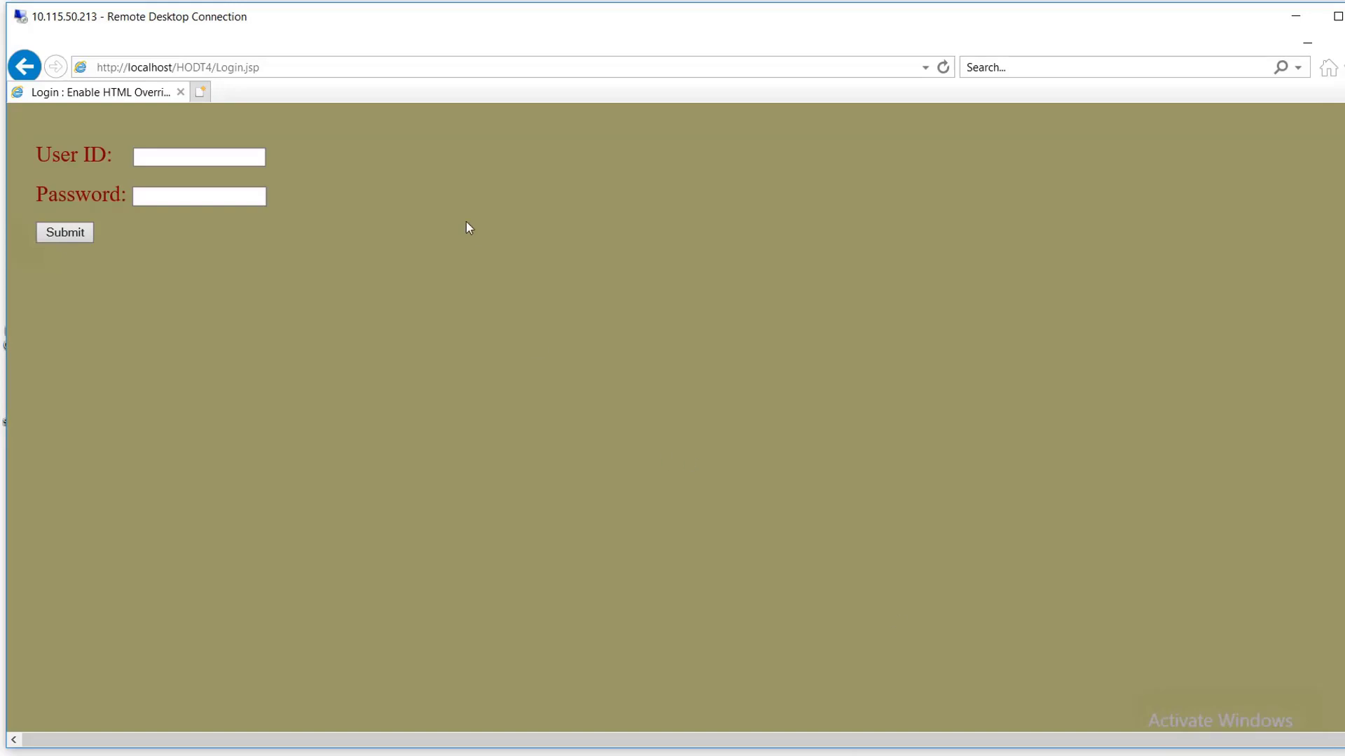
Step: Point out HODT4 in the Login.jsp address, then show the login page full screen
click(177, 68)
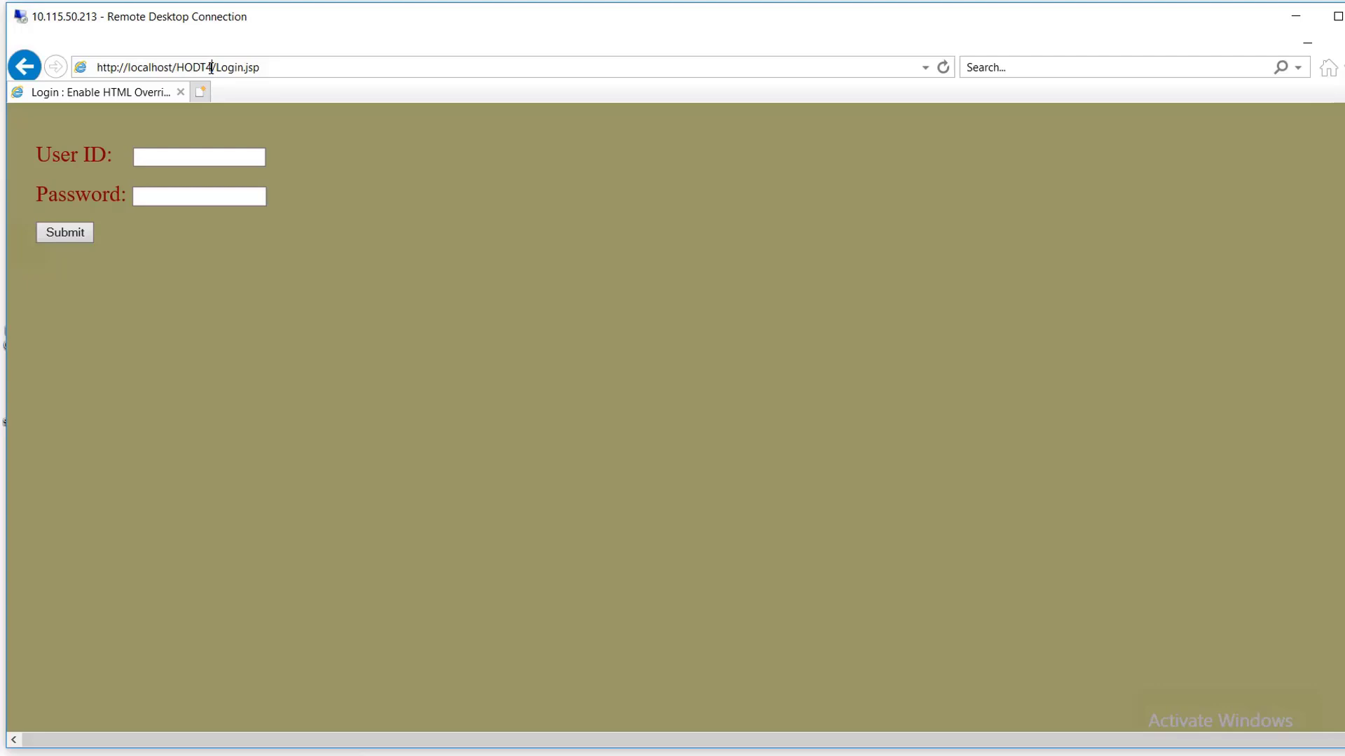
double_click(194, 68)
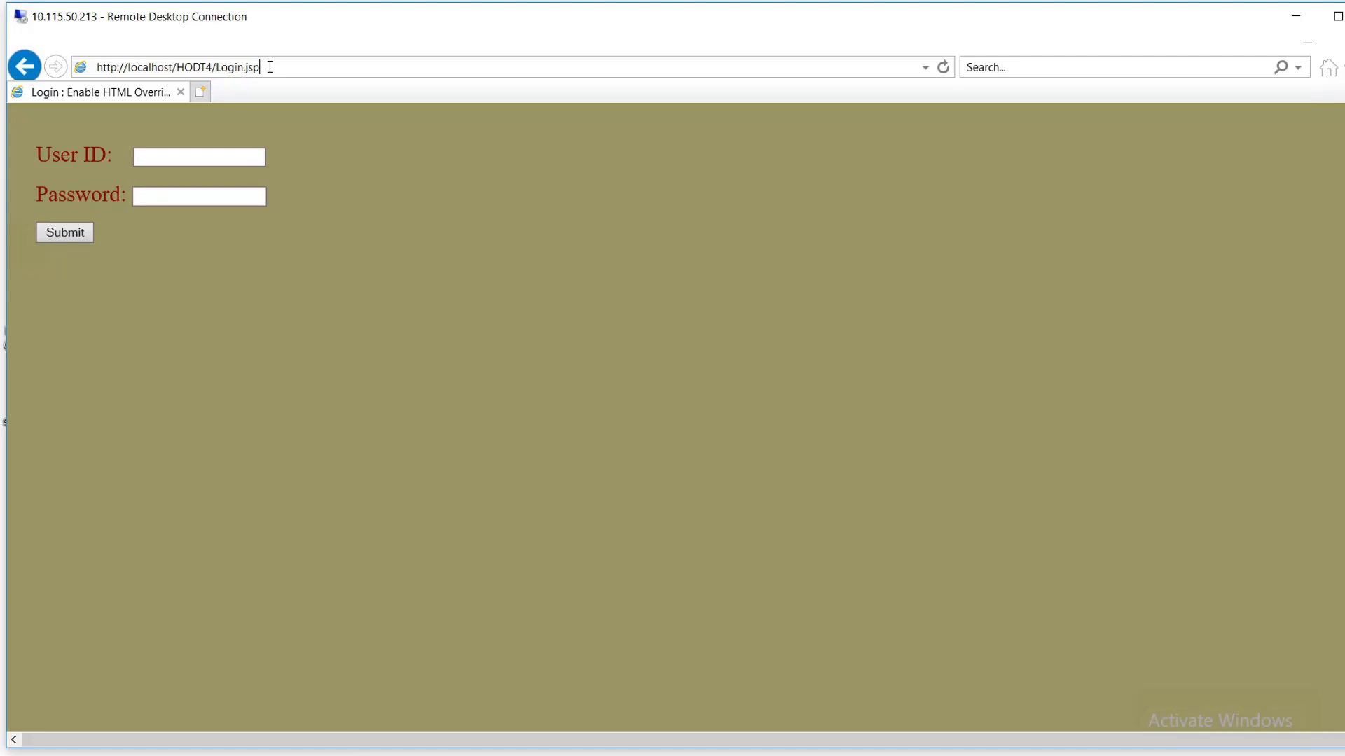
click(199, 157)
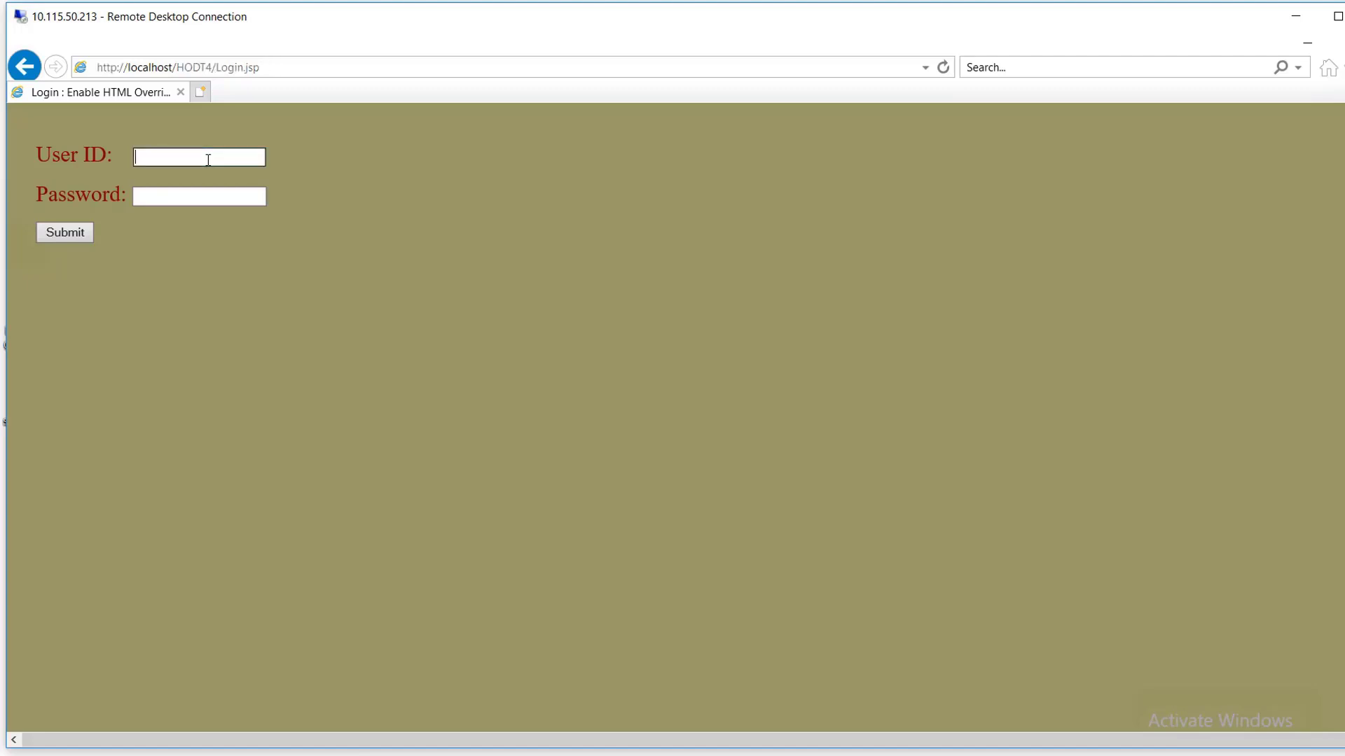
mouse_move(503, 186)
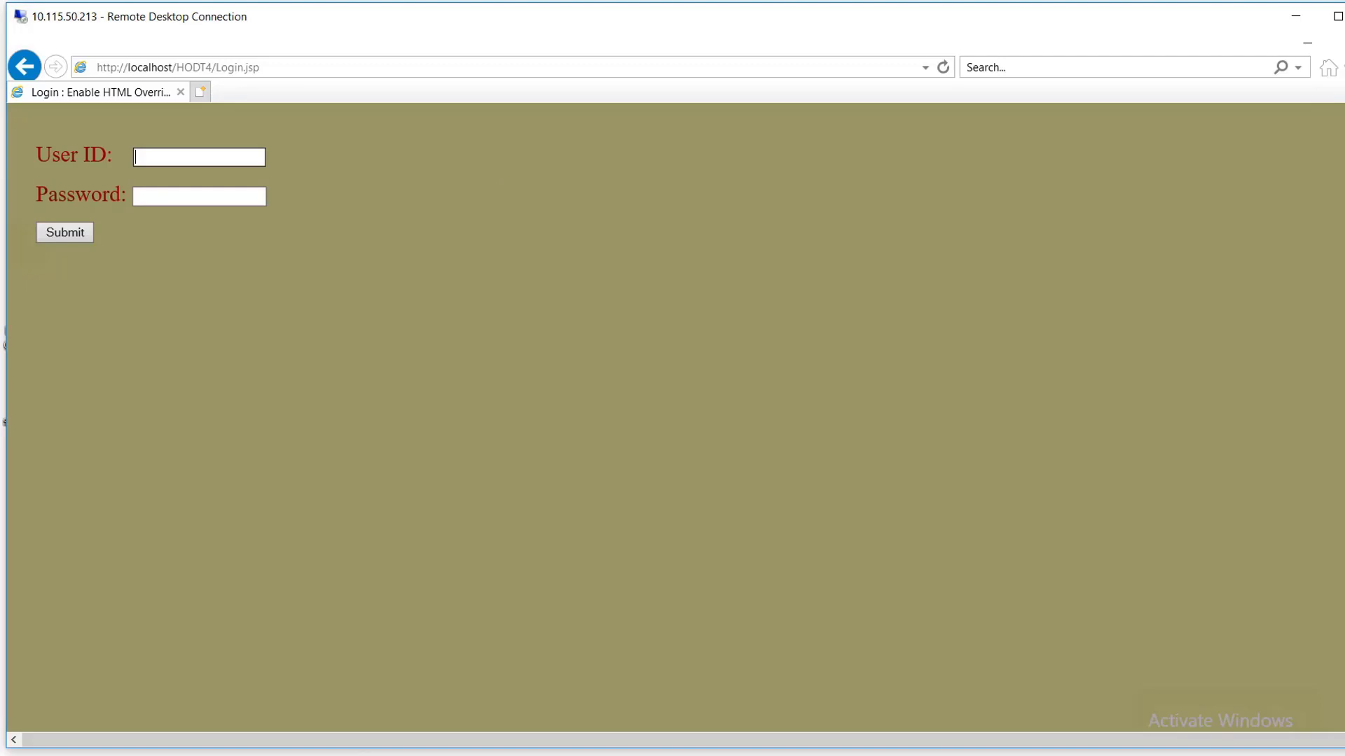
key(f11)
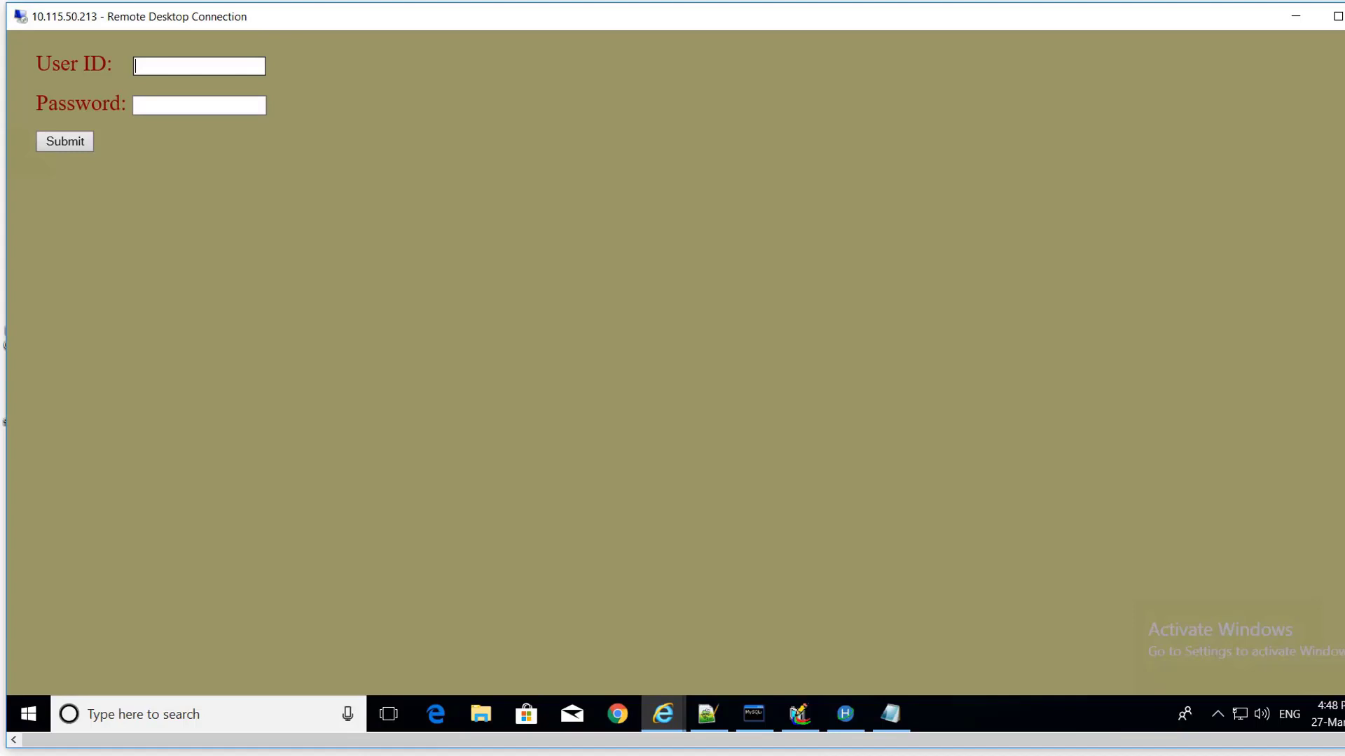
click(752, 714)
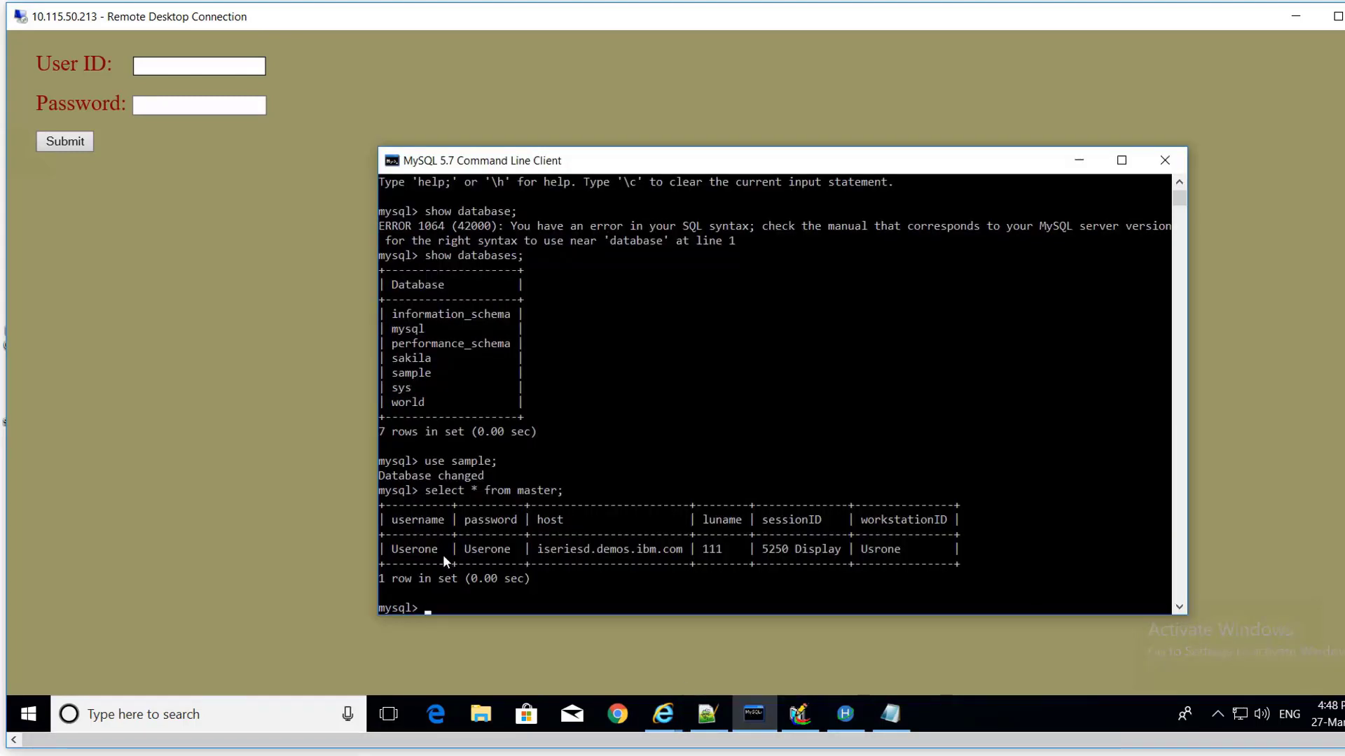
double_click(414, 549)
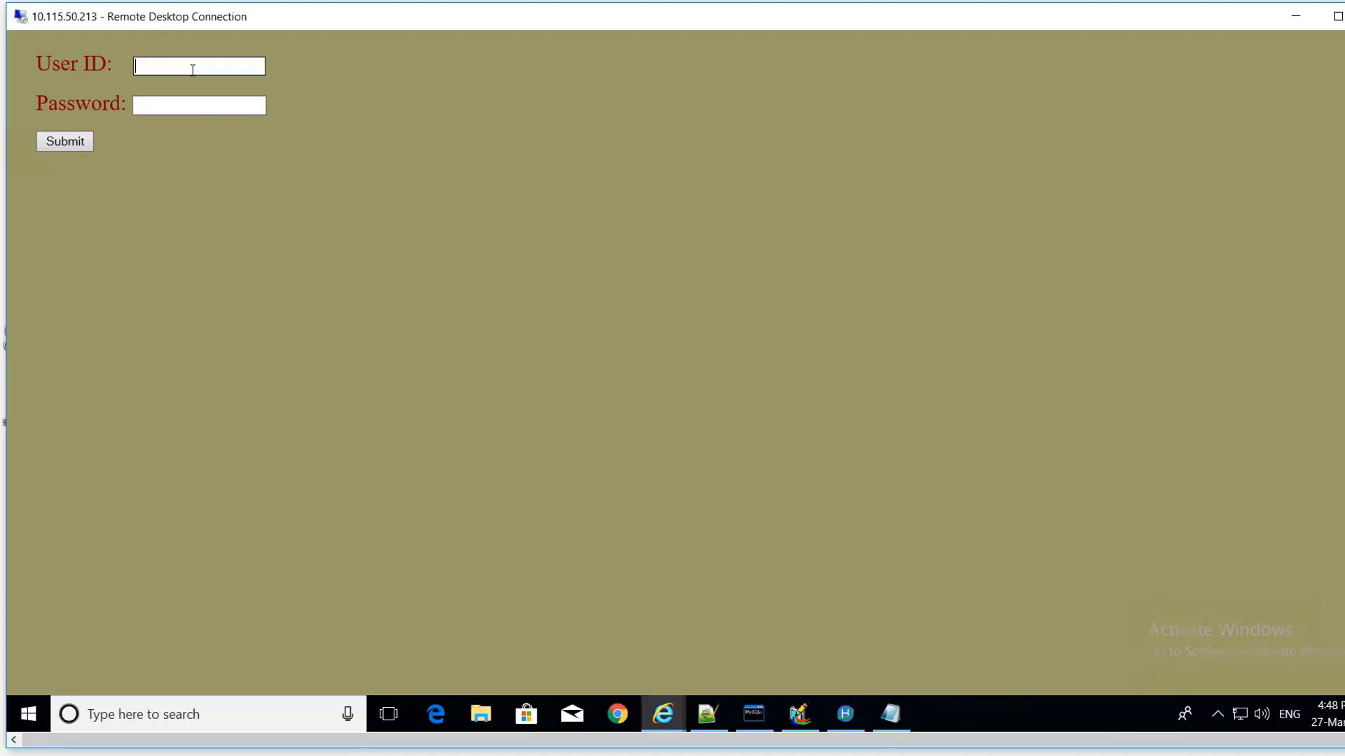
Step: Sign in as Userone, reaching the Host On-Demand client with the 5250 Display session
text(Userone)
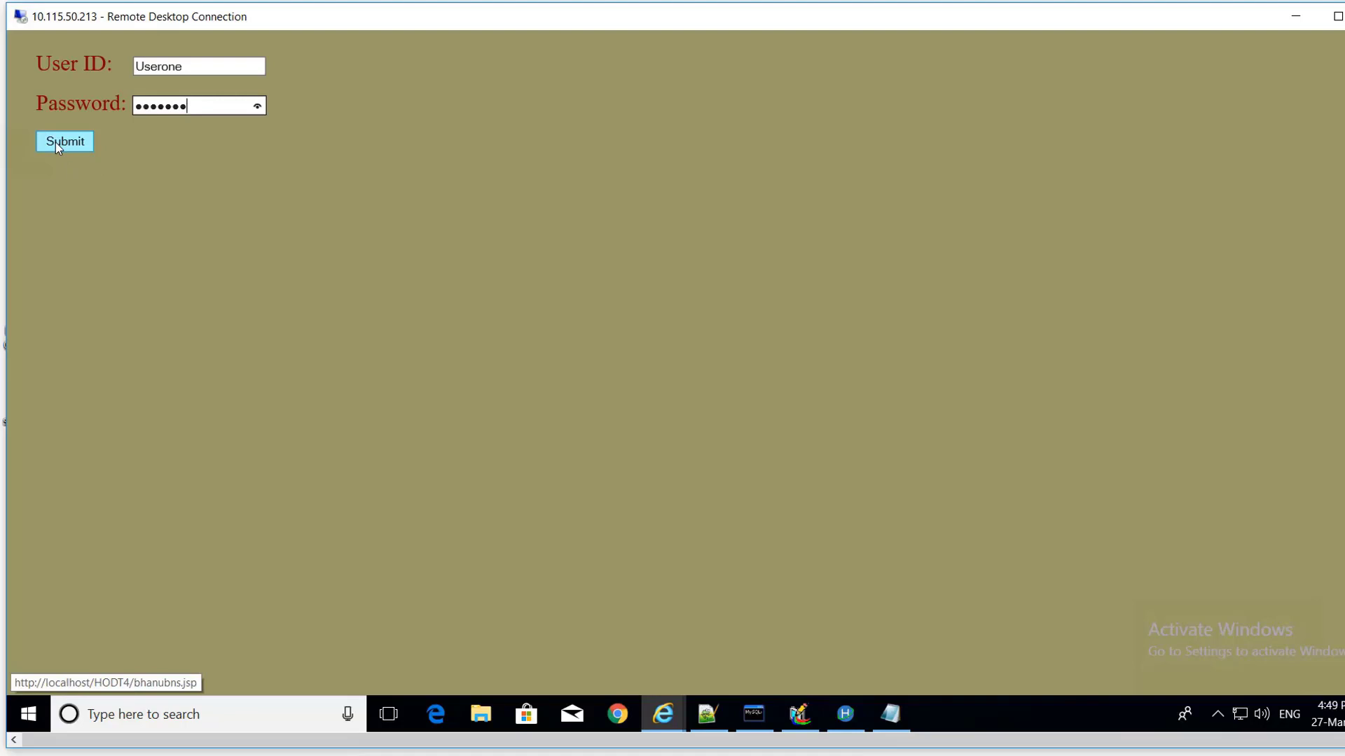
click(63, 140)
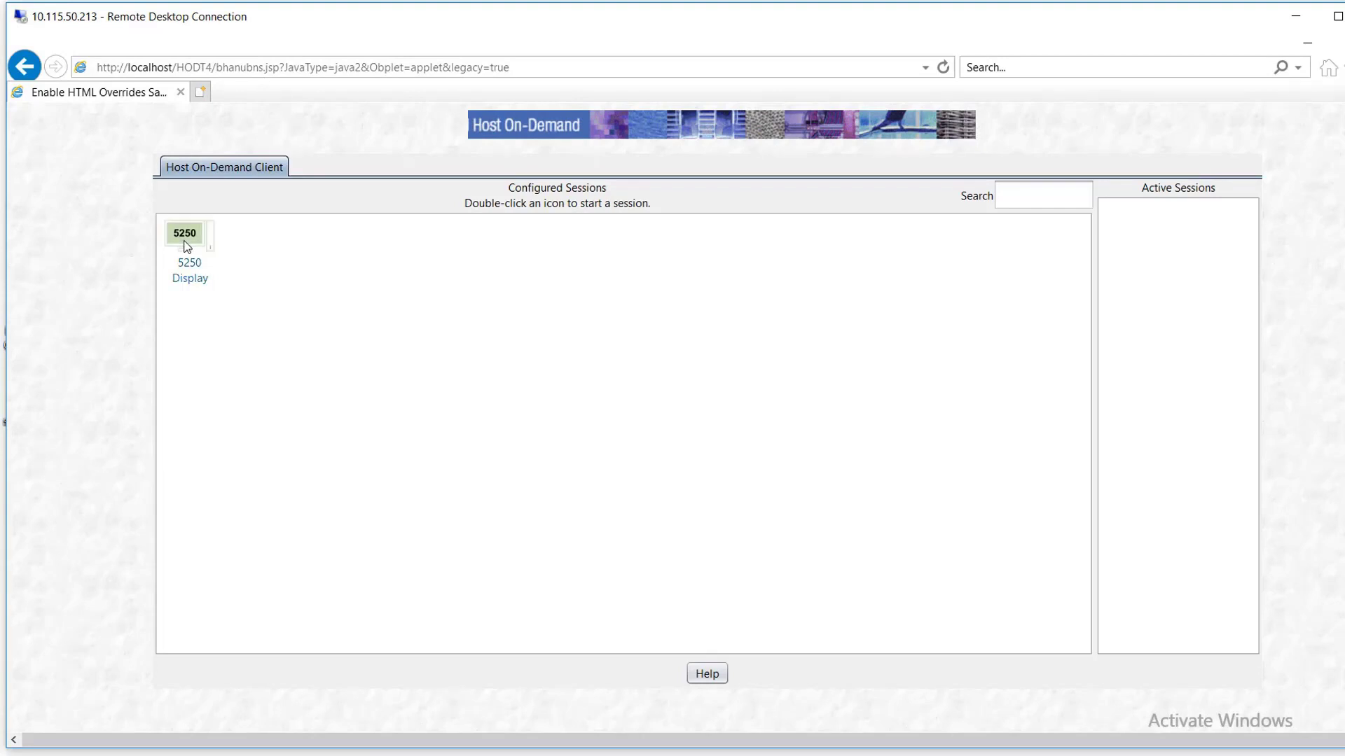
Step: Start the 5250 Display session full screen, connecting as display USRONE
double_click(184, 234)
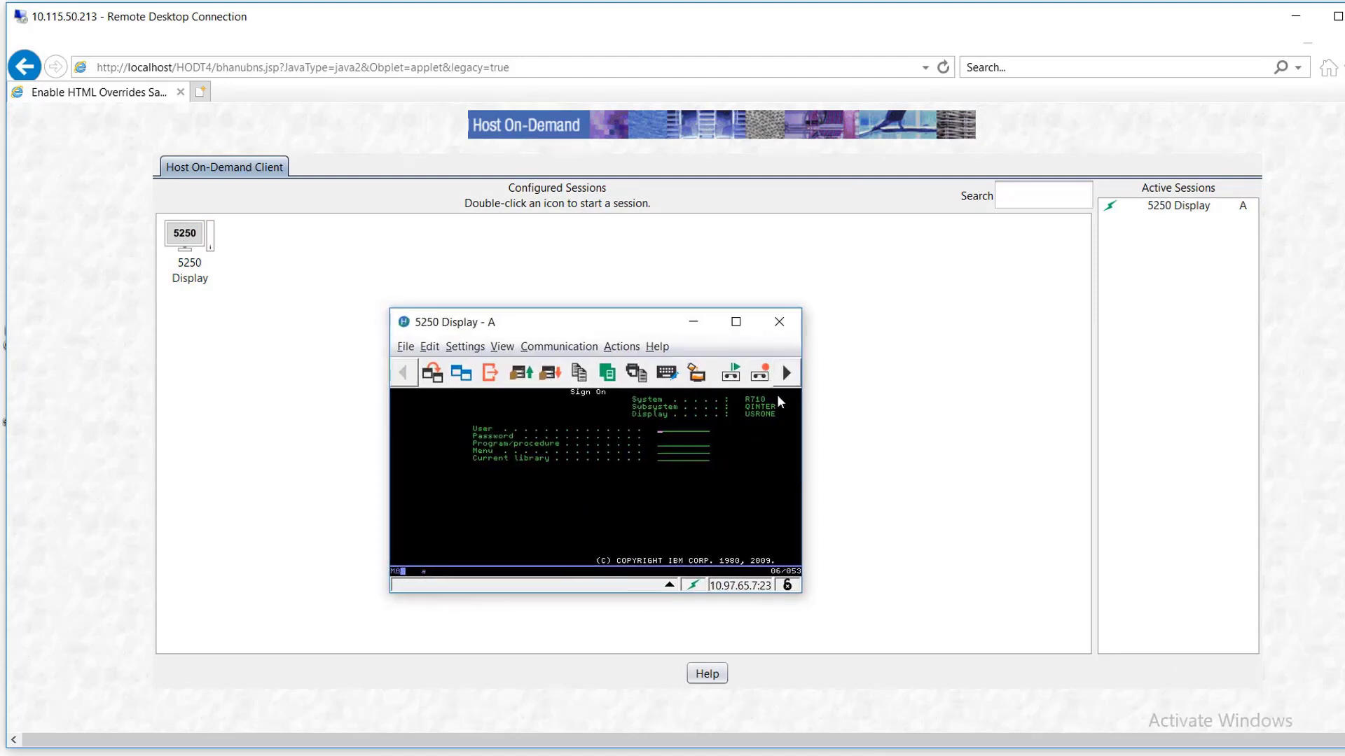
mouse_move(636, 423)
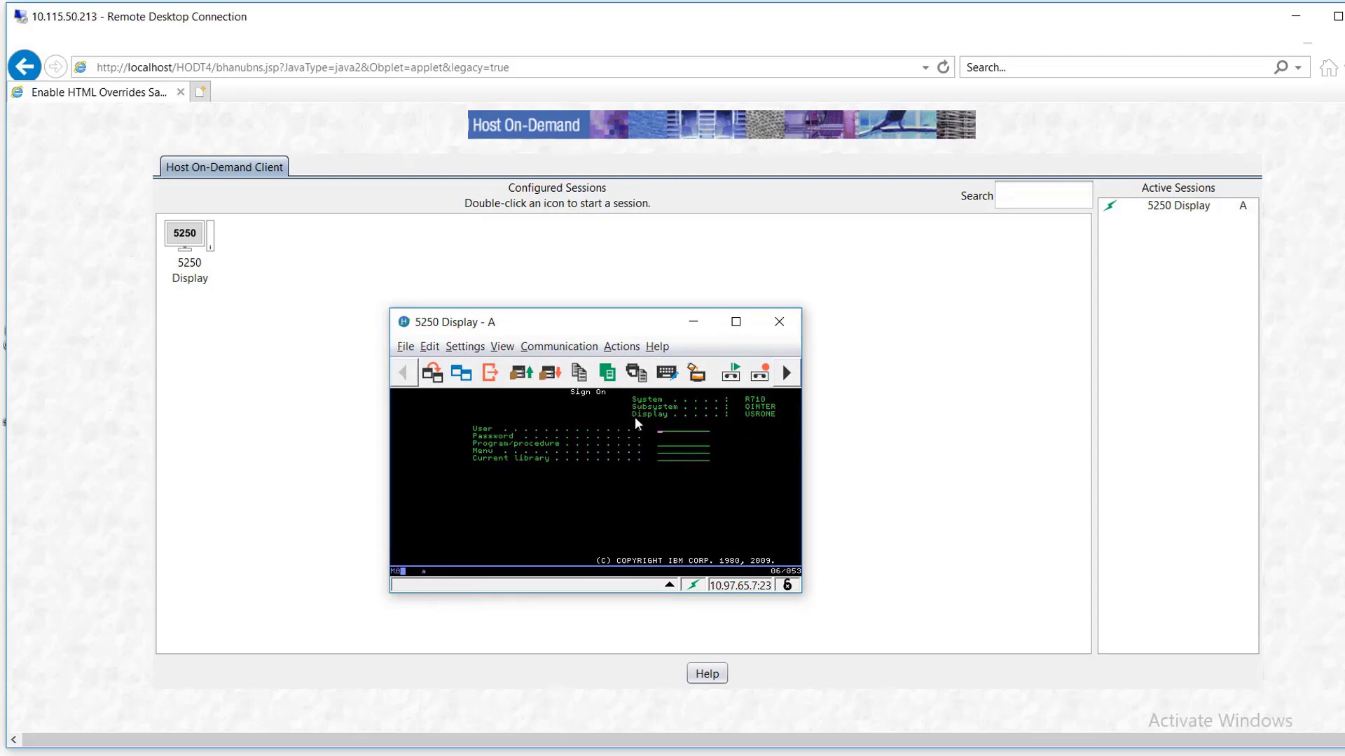
mouse_move(735, 425)
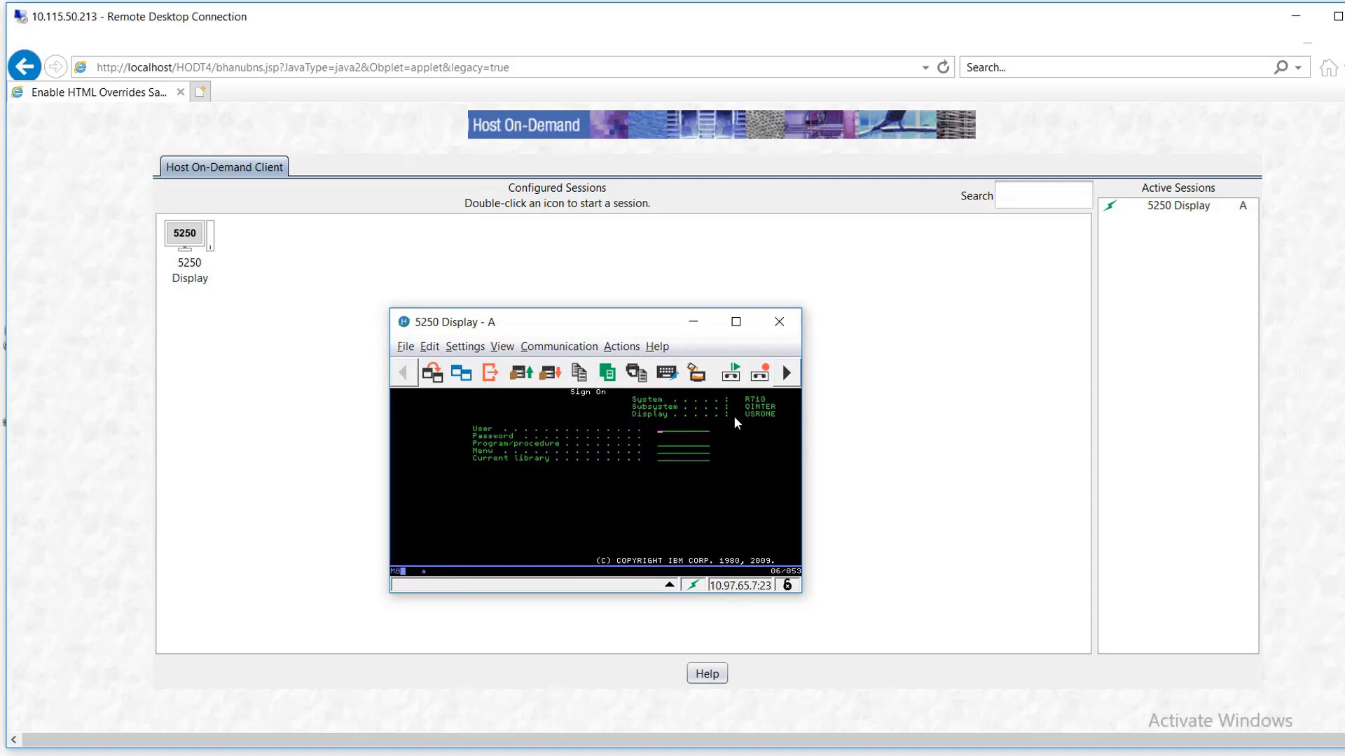
mouse_move(765, 423)
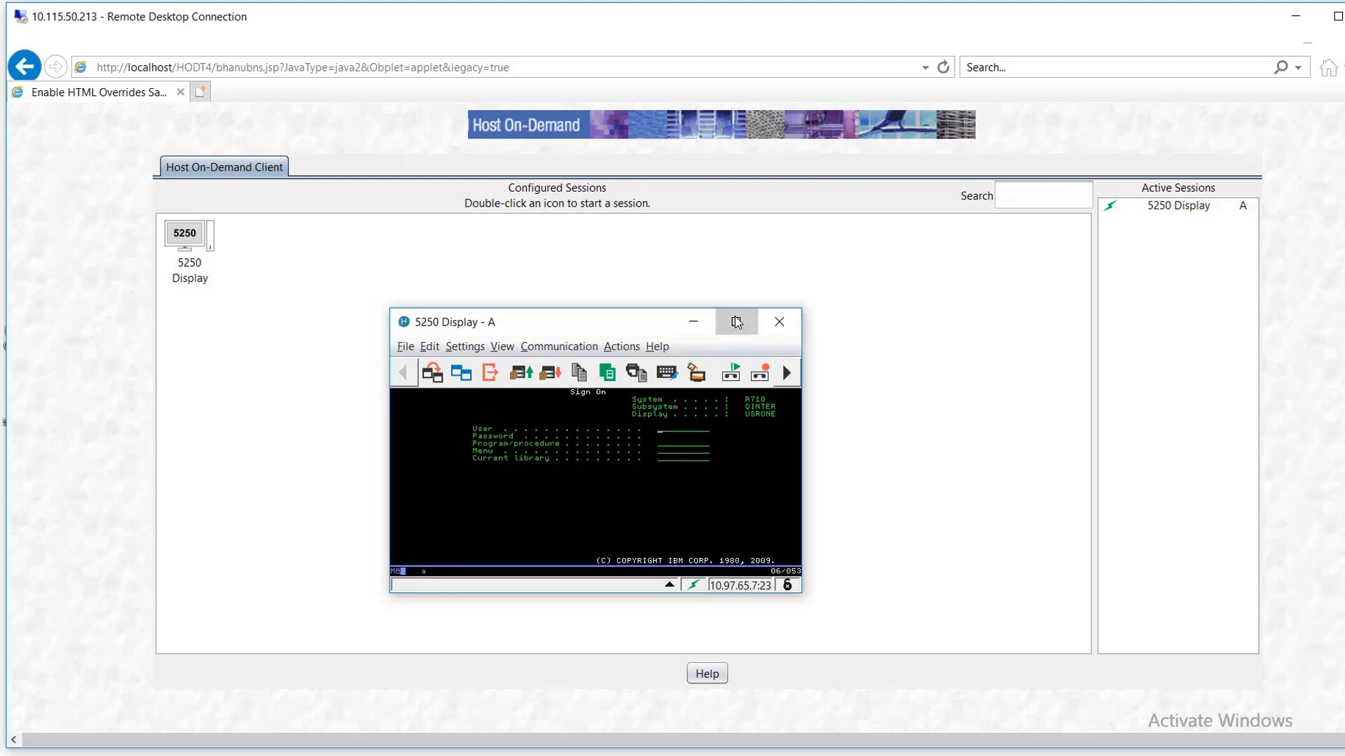
click(735, 322)
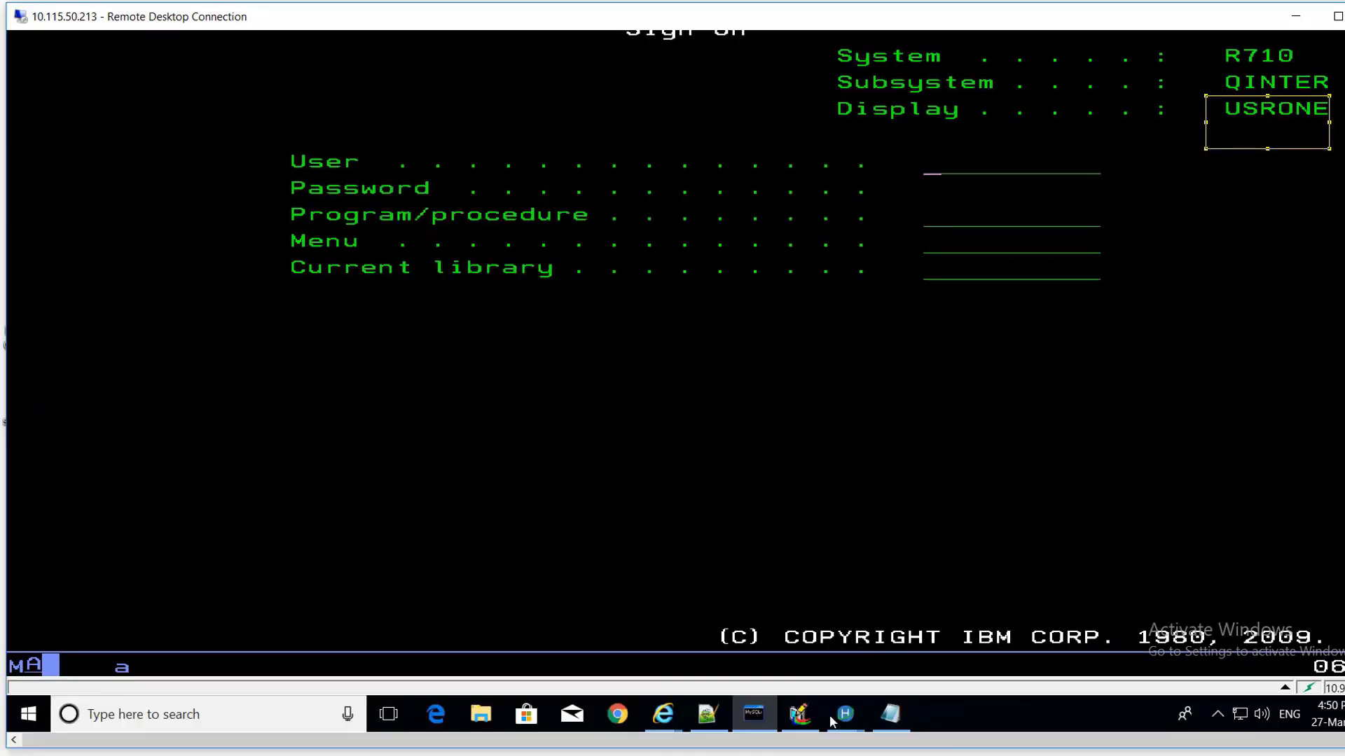
Step: Compare USRONE with the Usrone workstationID in MySQL, then minimize to the desktop
click(751, 715)
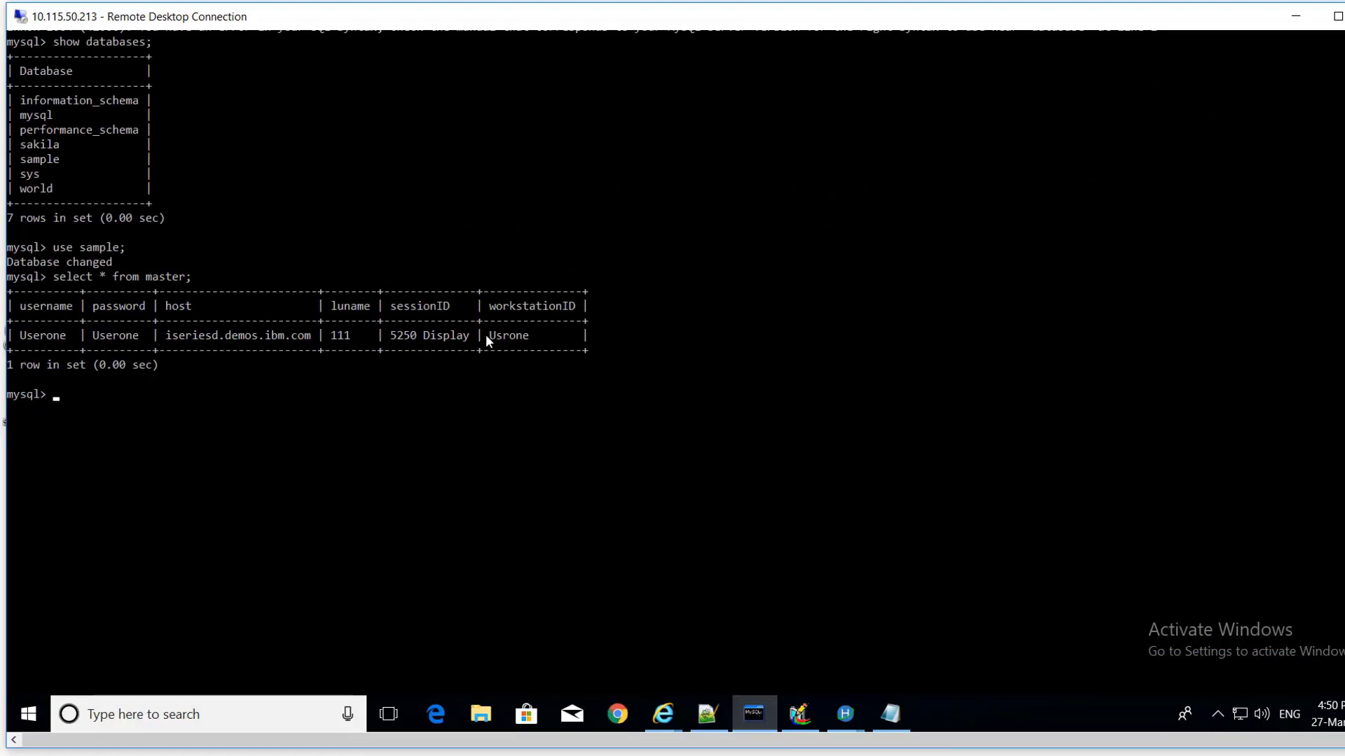
double_click(507, 334)
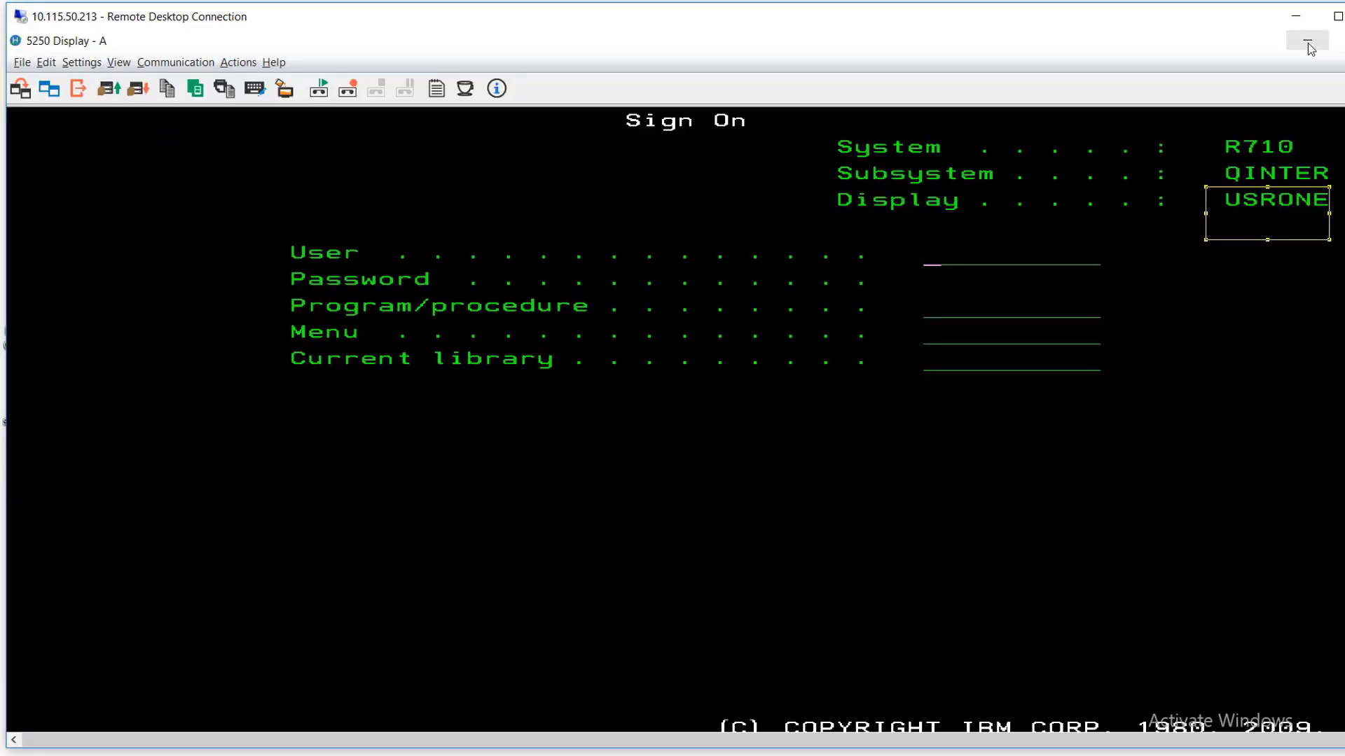
click(1307, 41)
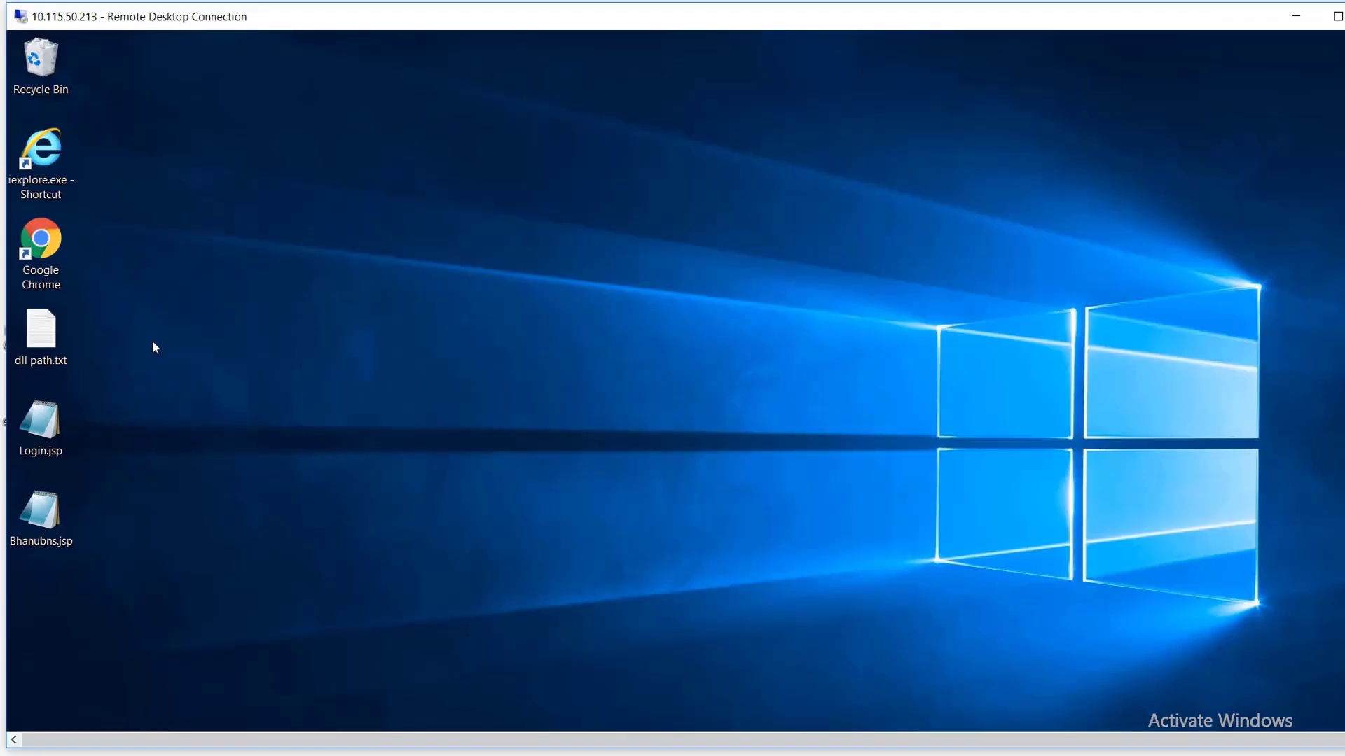
mouse_move(78, 455)
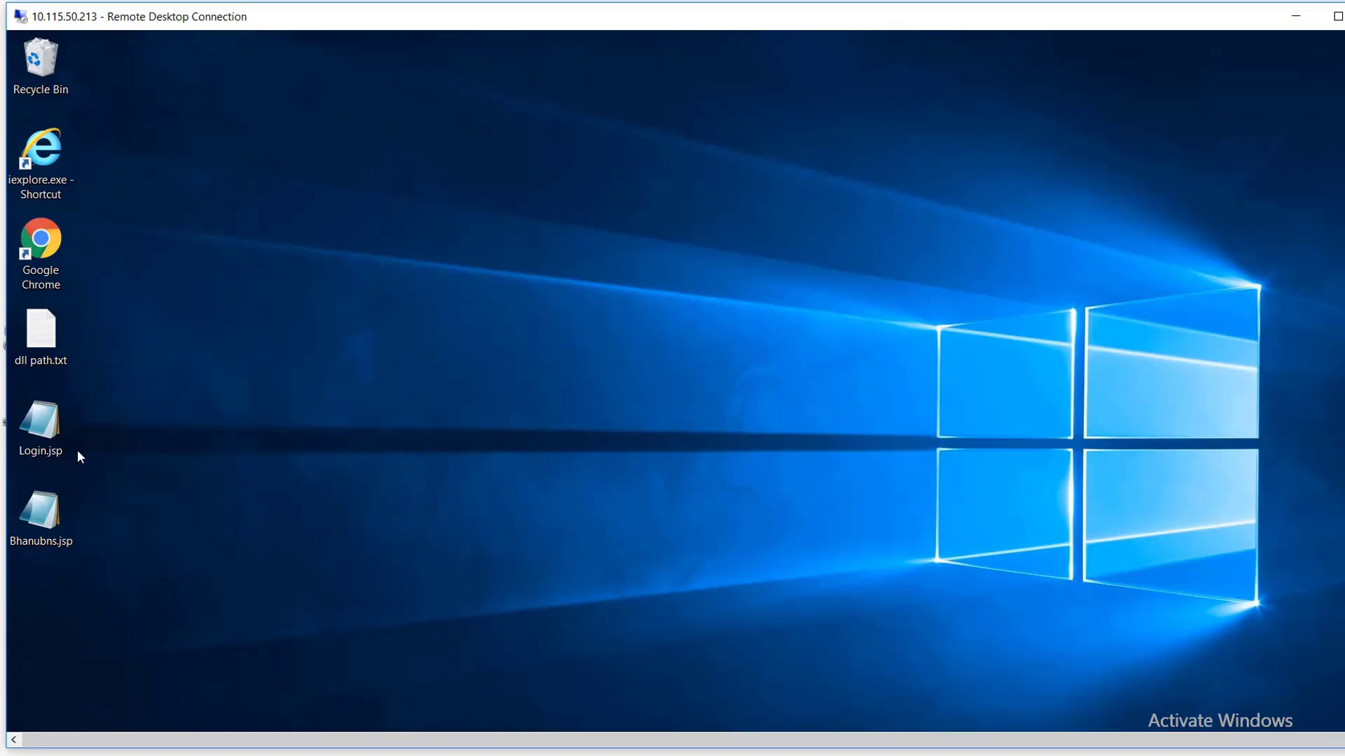
Step: Open Login.jsp from the desktop in Notepad
click(41, 420)
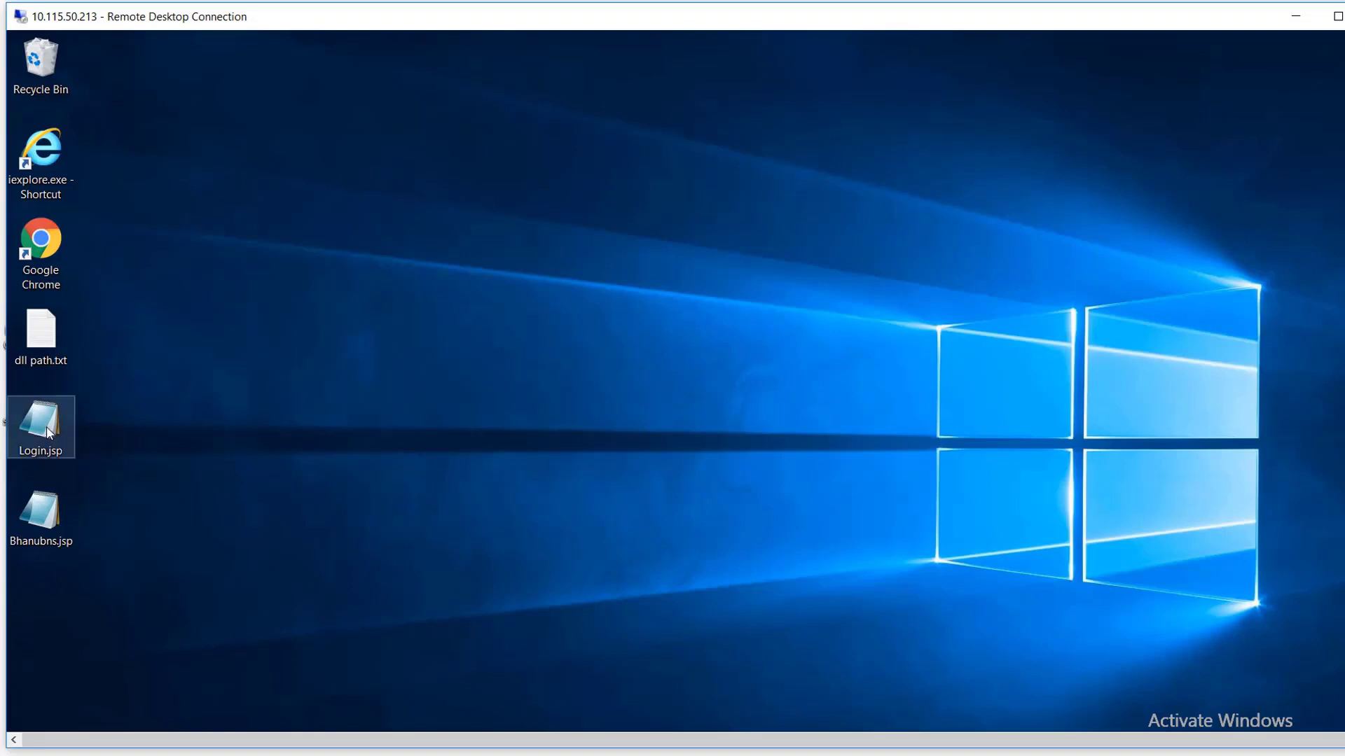
double_click(40, 426)
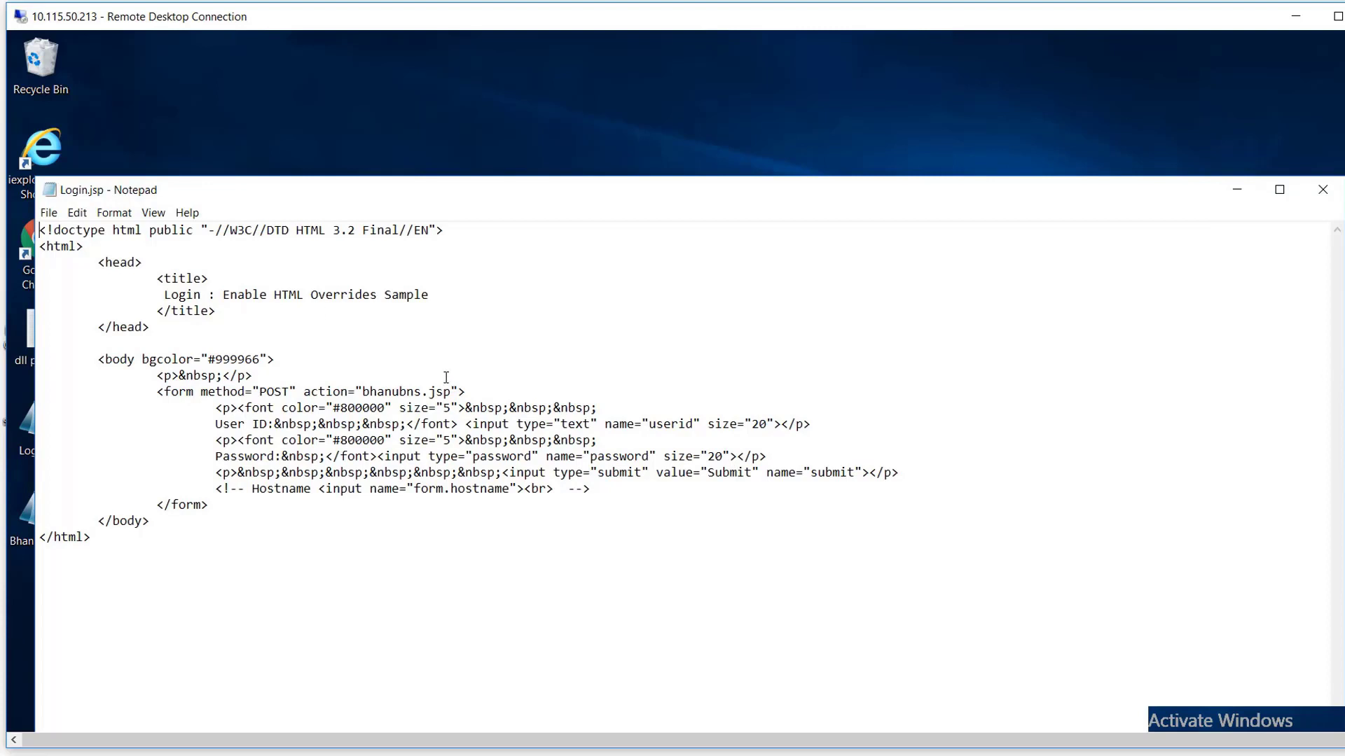
mouse_move(408, 392)
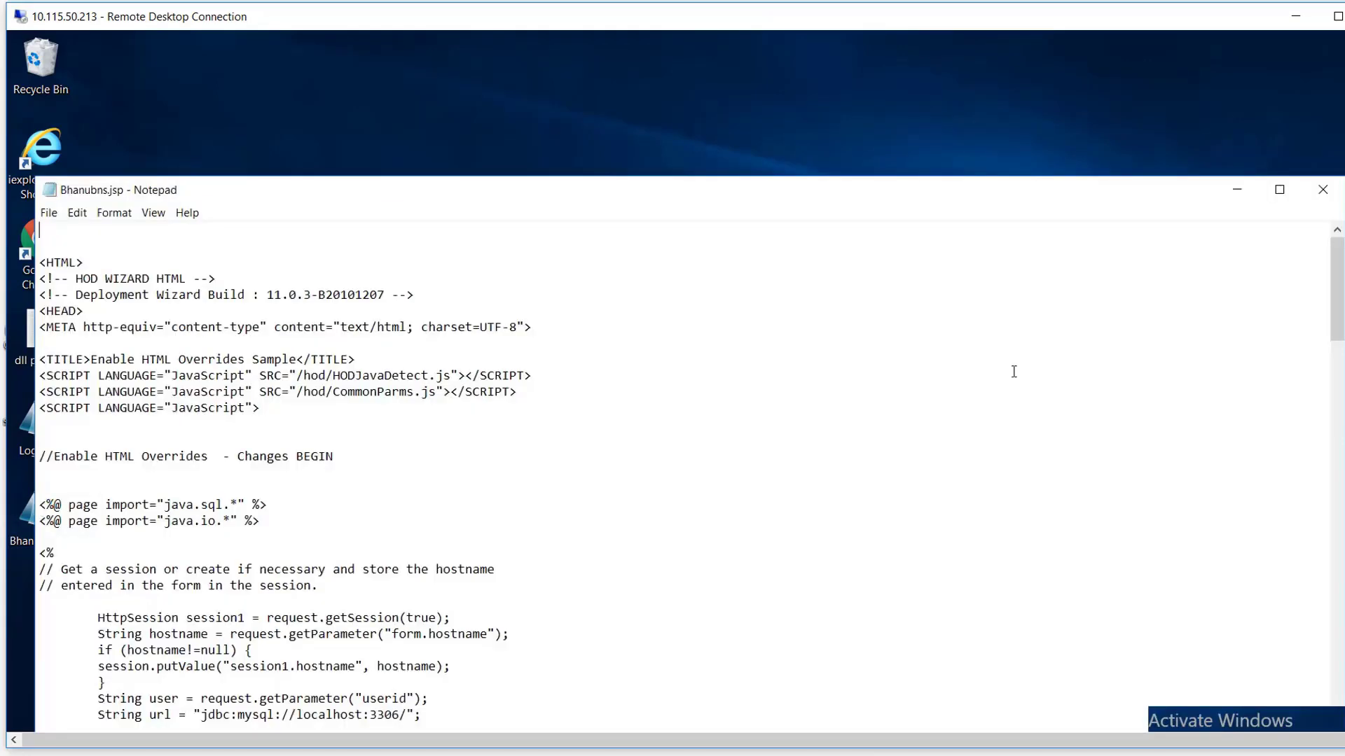
Step: Maximize Bhanubns.jsp and point out its deployment wizard and hostname session comments
click(1278, 189)
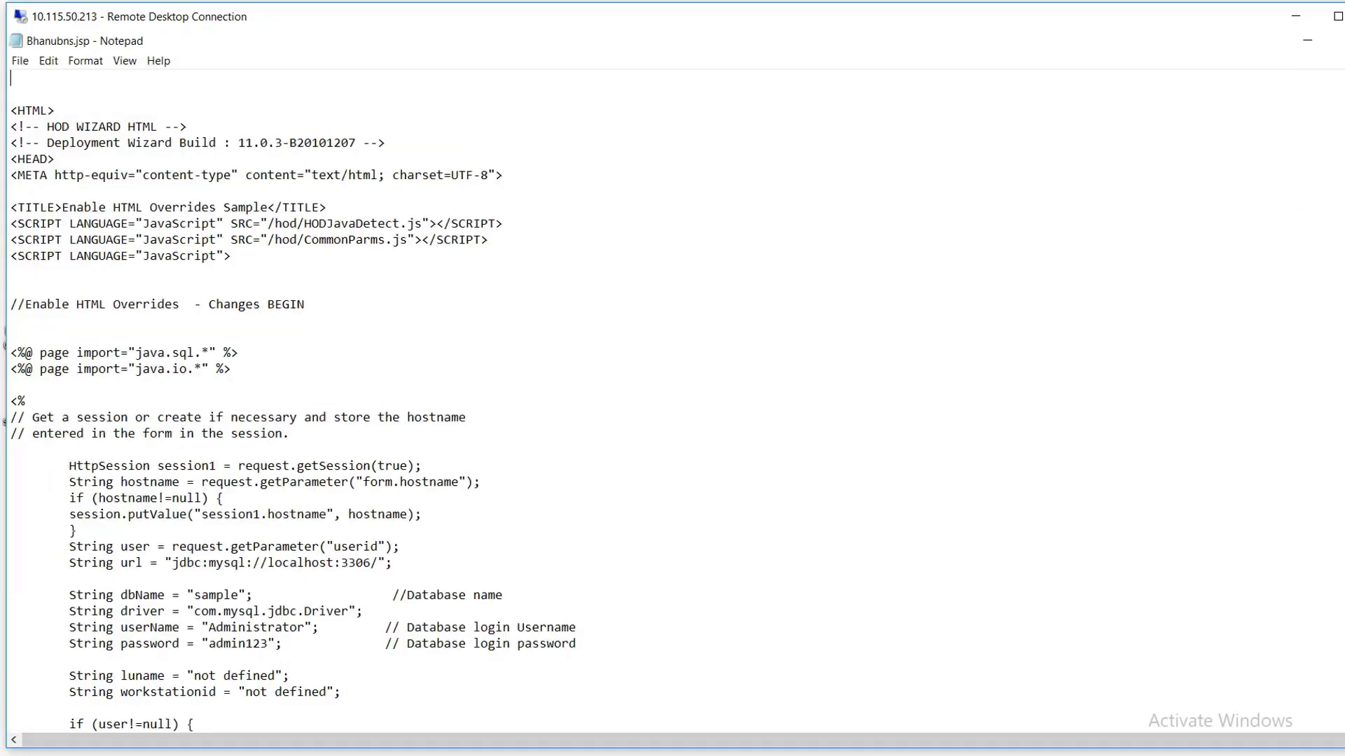
click(386, 142)
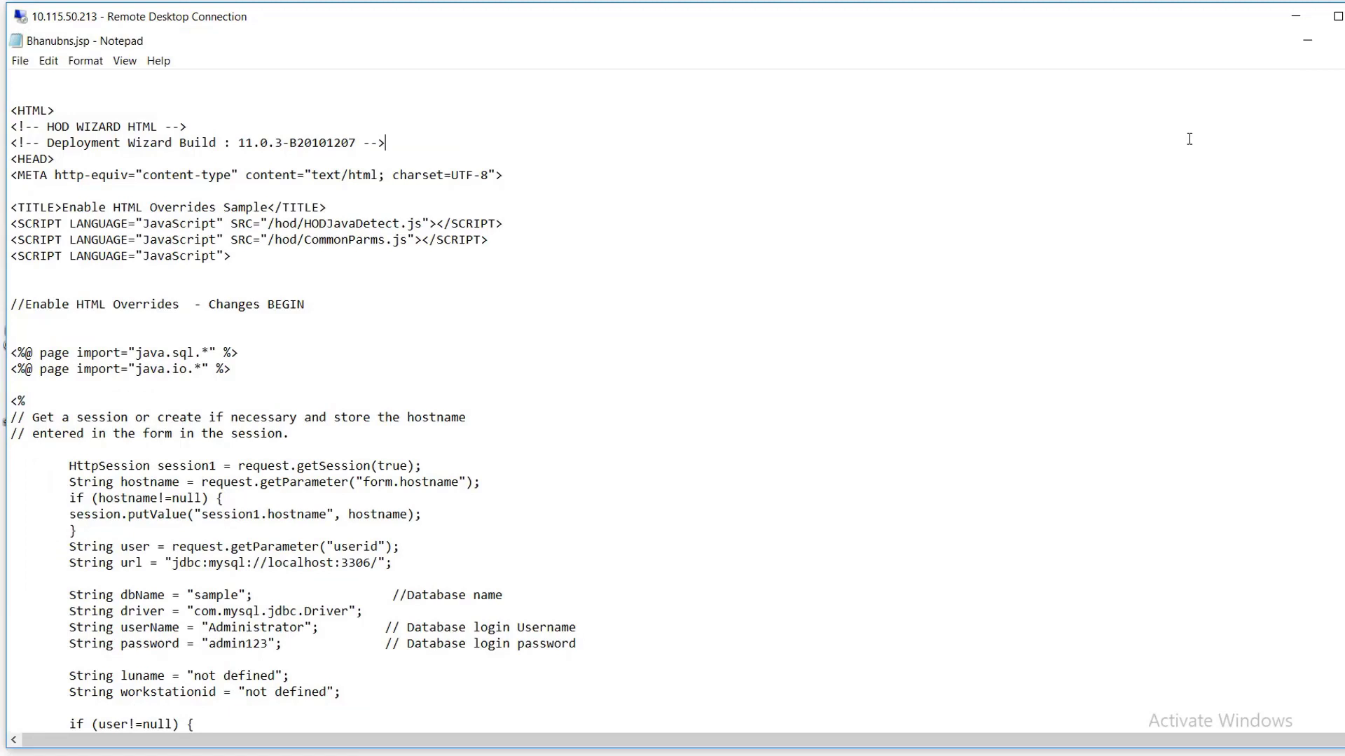
click(8, 433)
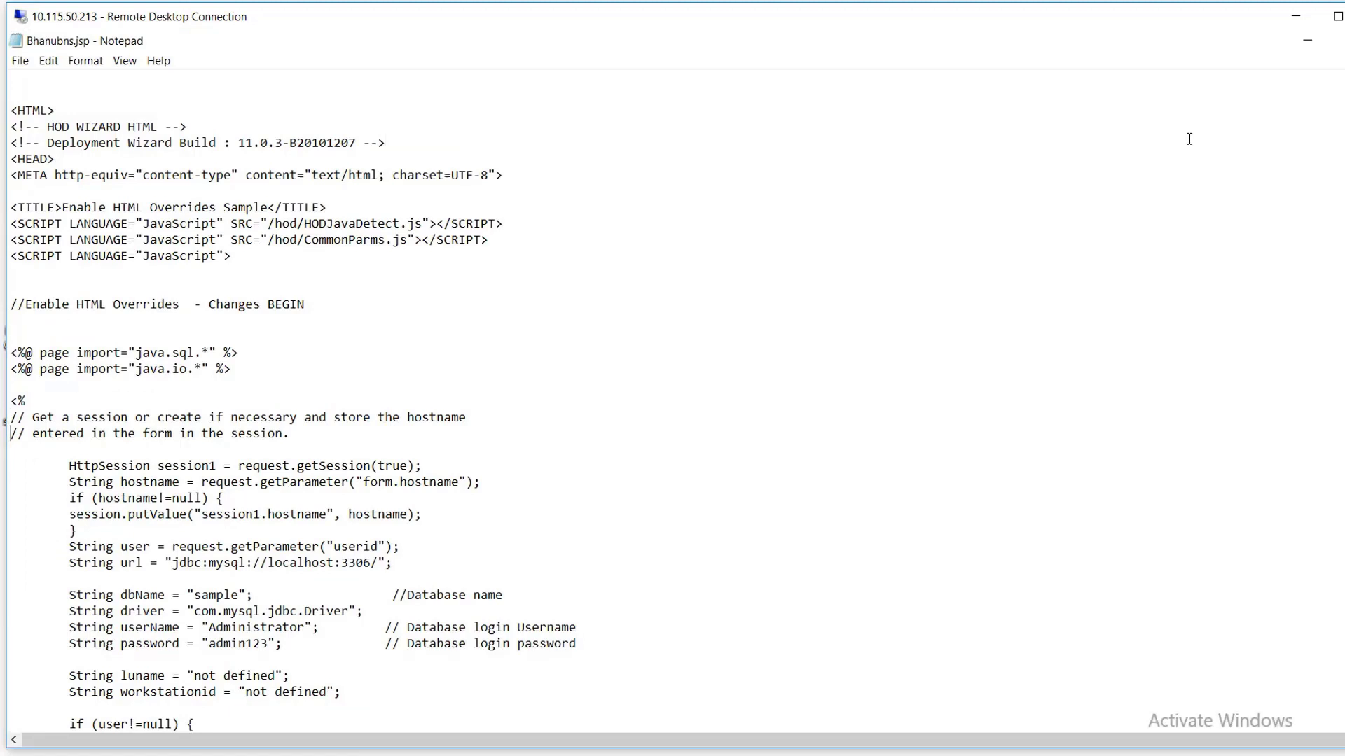
scroll(up, 3)
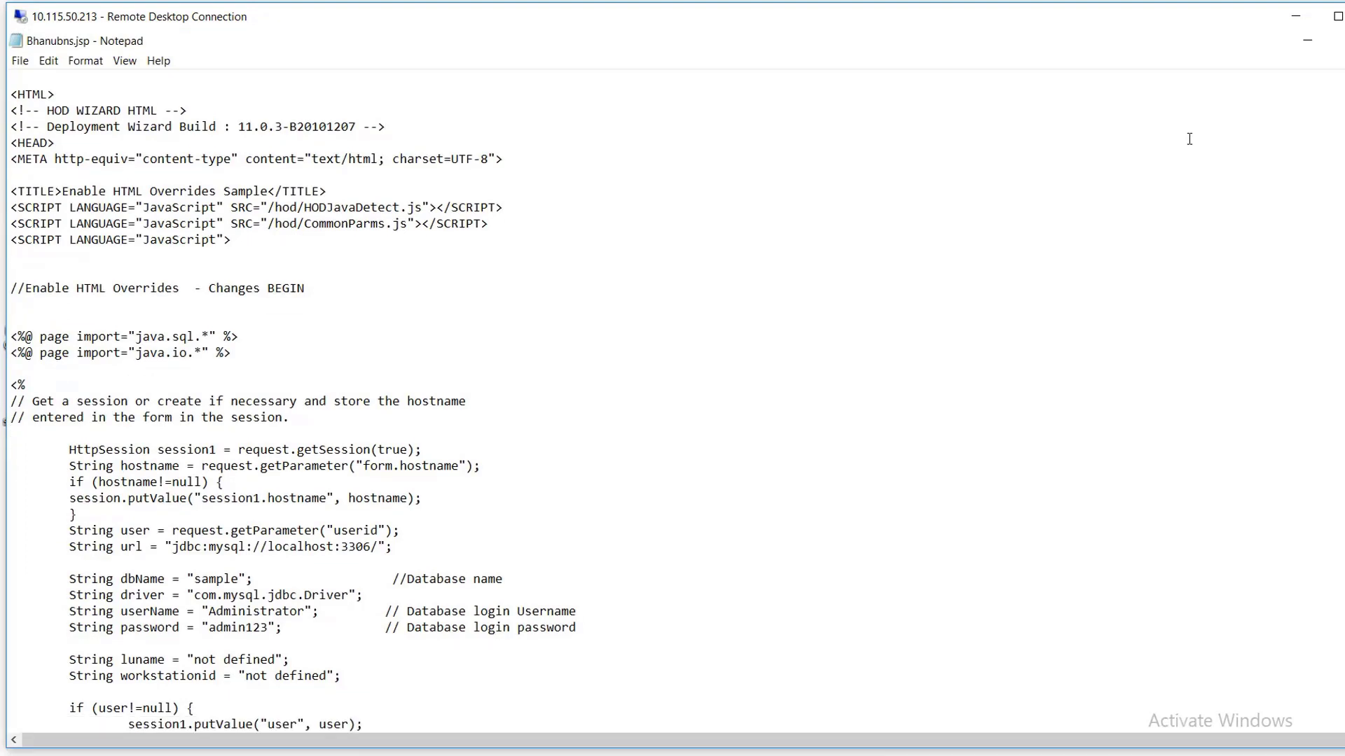
scroll(down, 3)
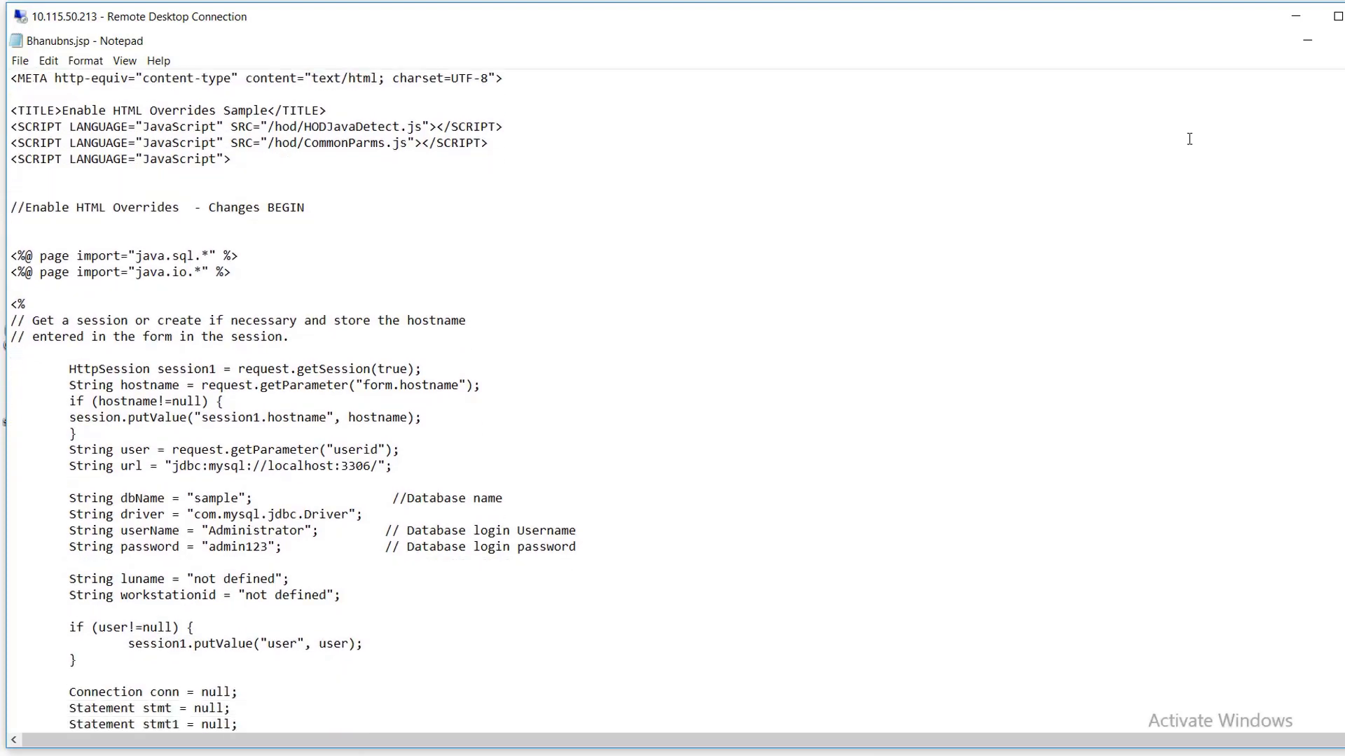
scroll(down, 3)
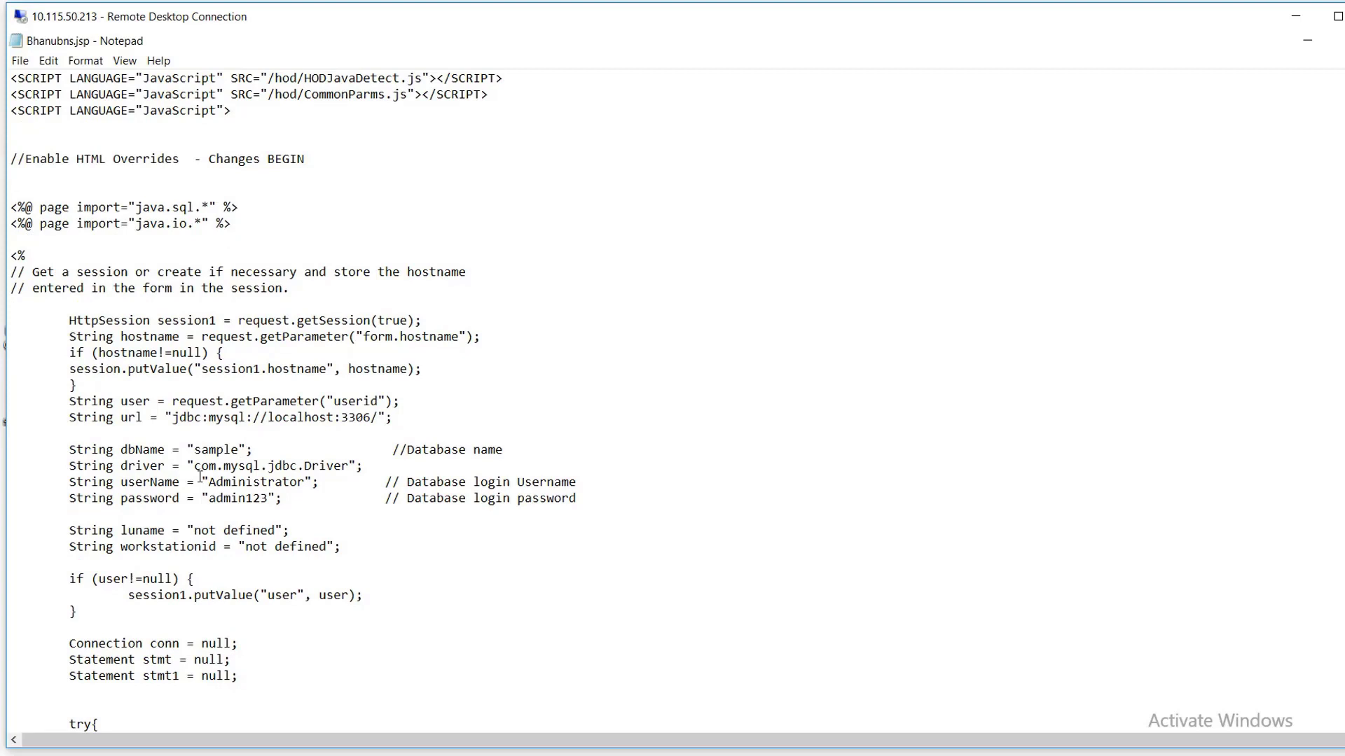
Step: Highlight the dbName 'sample' and the MySQL login username and password settings
double_click(142, 448)
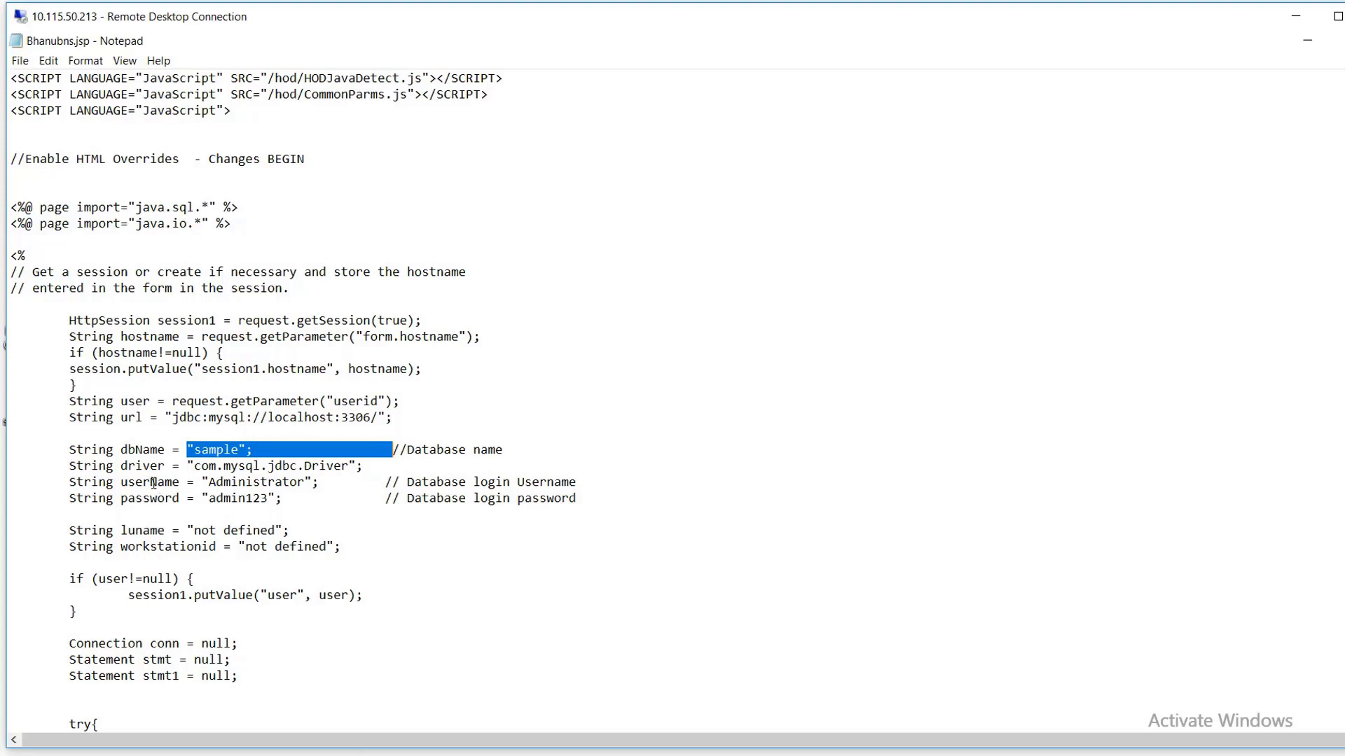
double_click(256, 480)
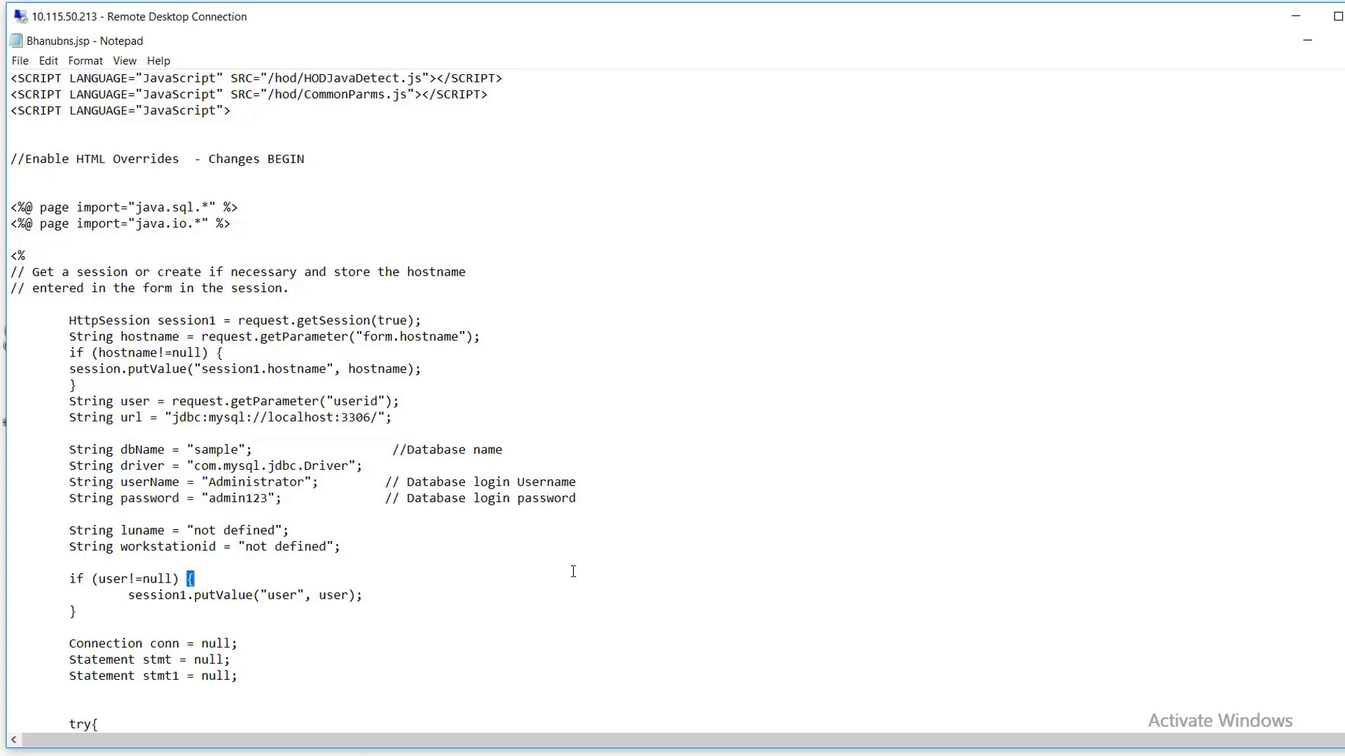
mouse_move(365, 512)
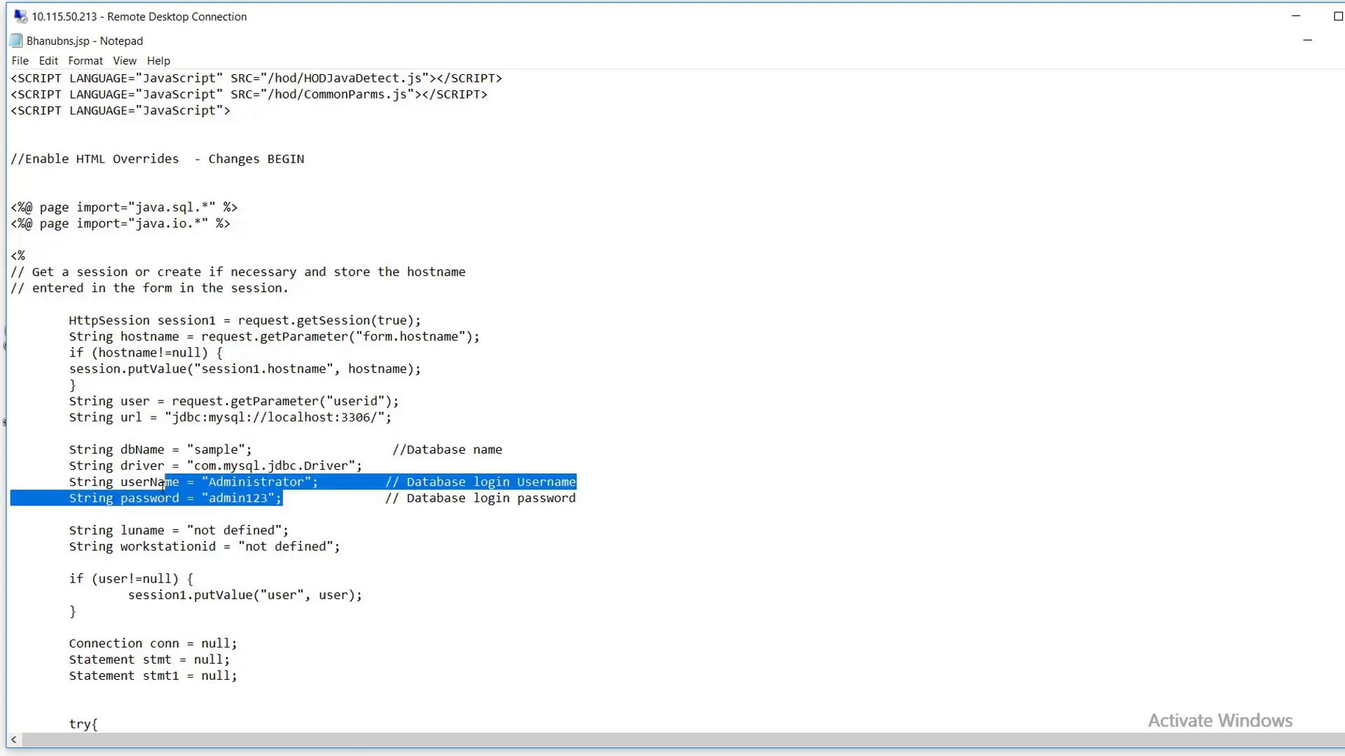
click(1157, 373)
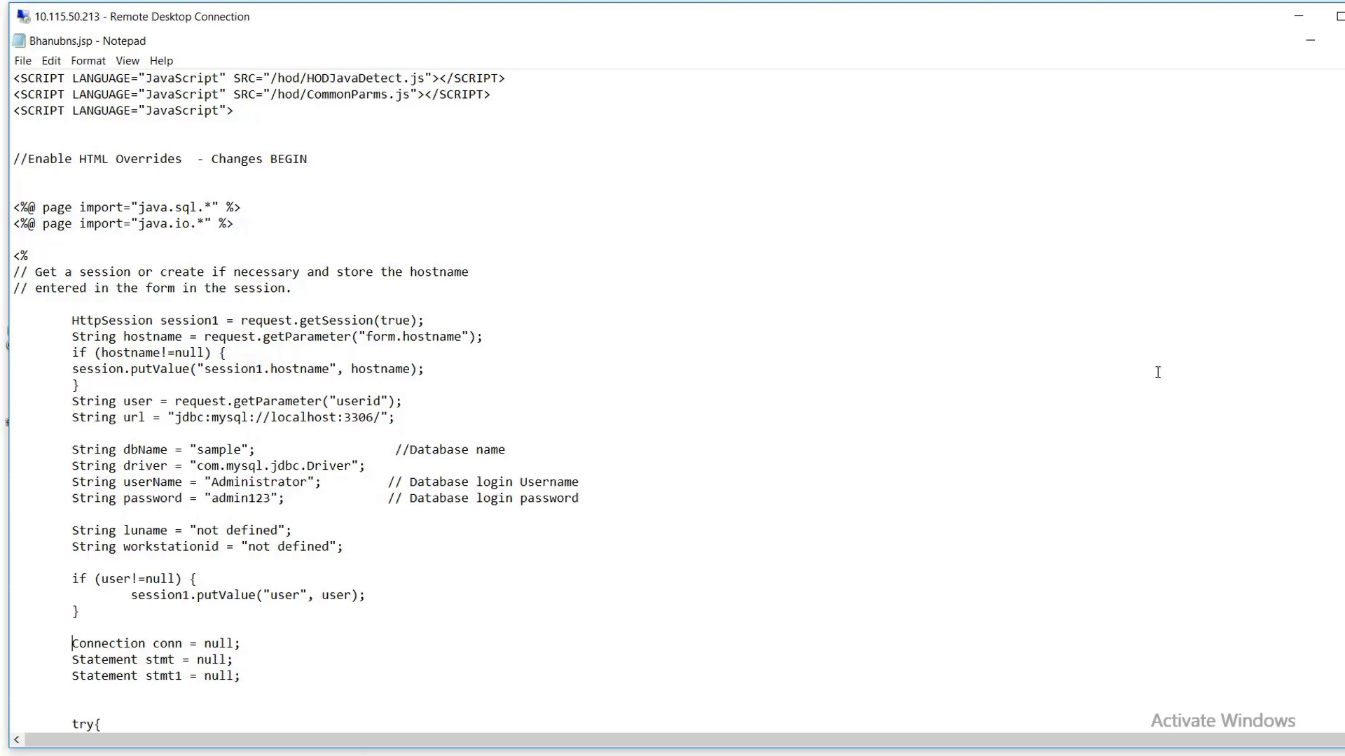
mouse_move(455, 602)
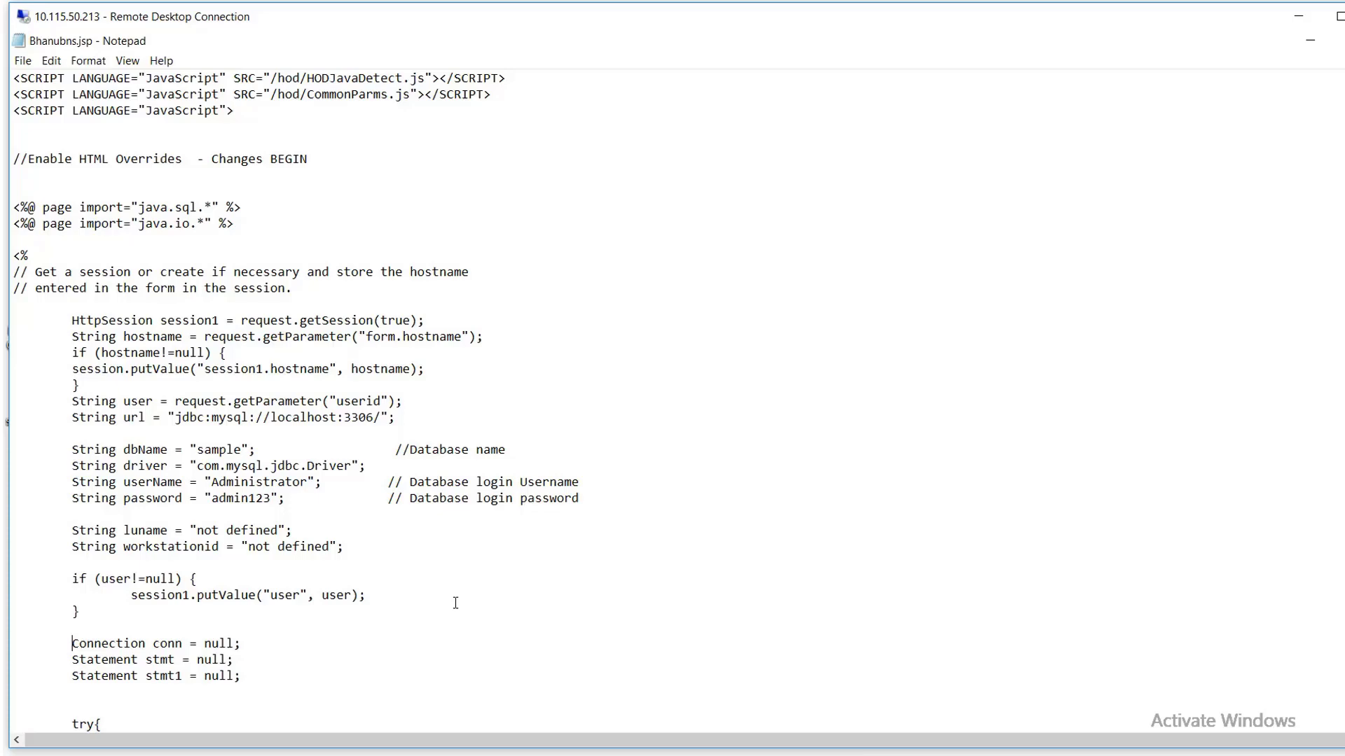
mouse_move(1161, 54)
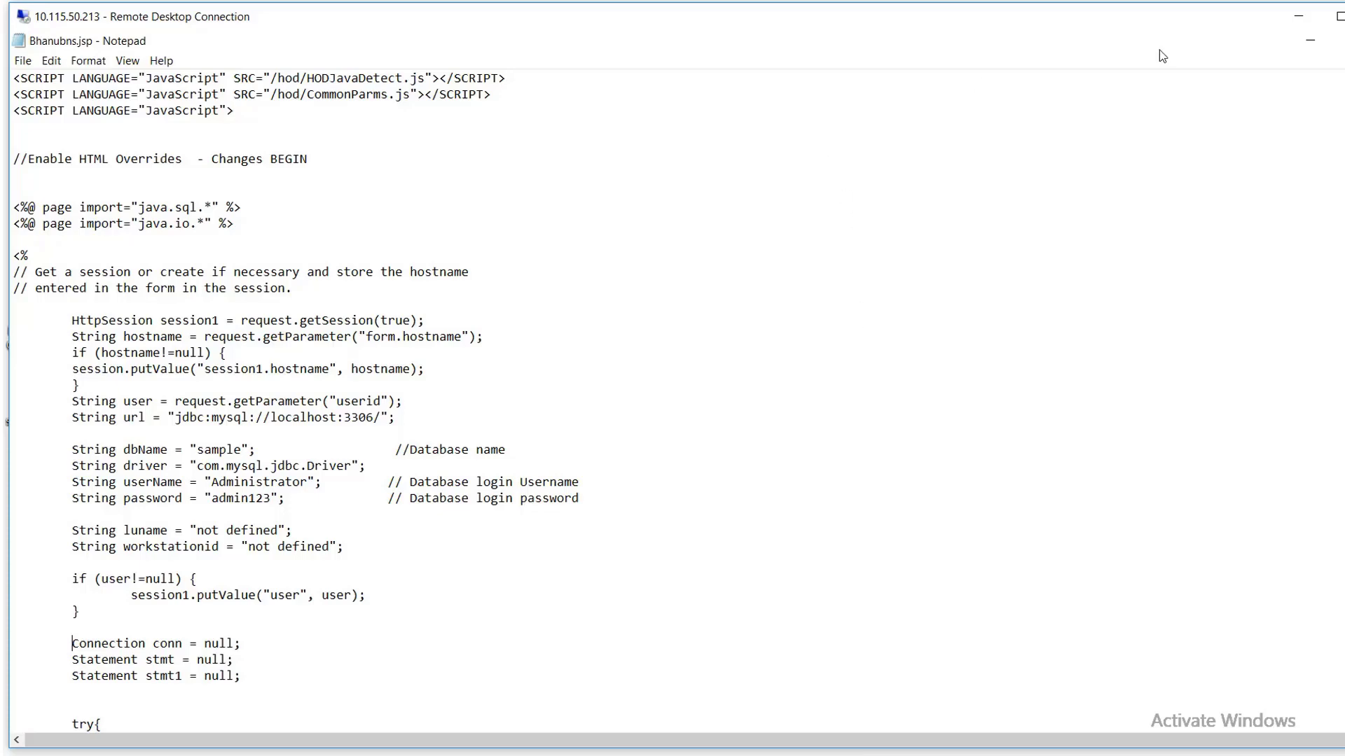